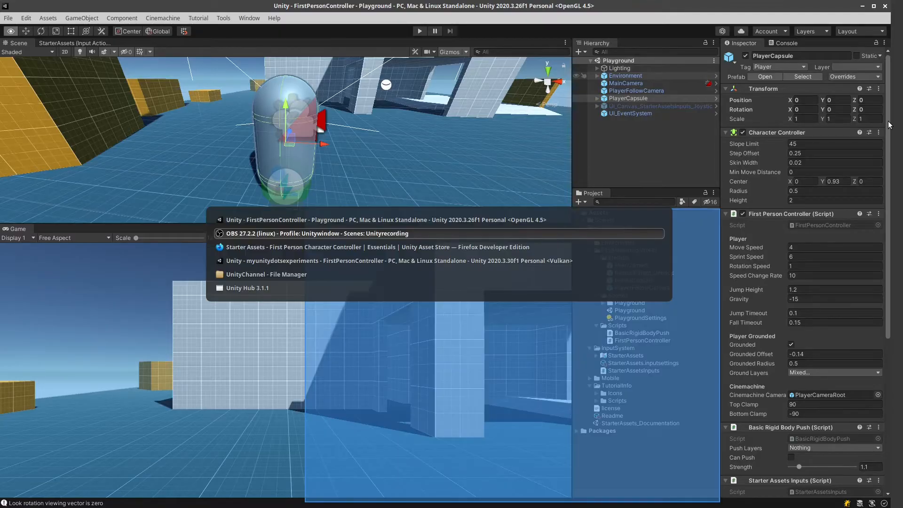
Show the starter controller store page and select the StarterAssets input actions asset
click(395, 247)
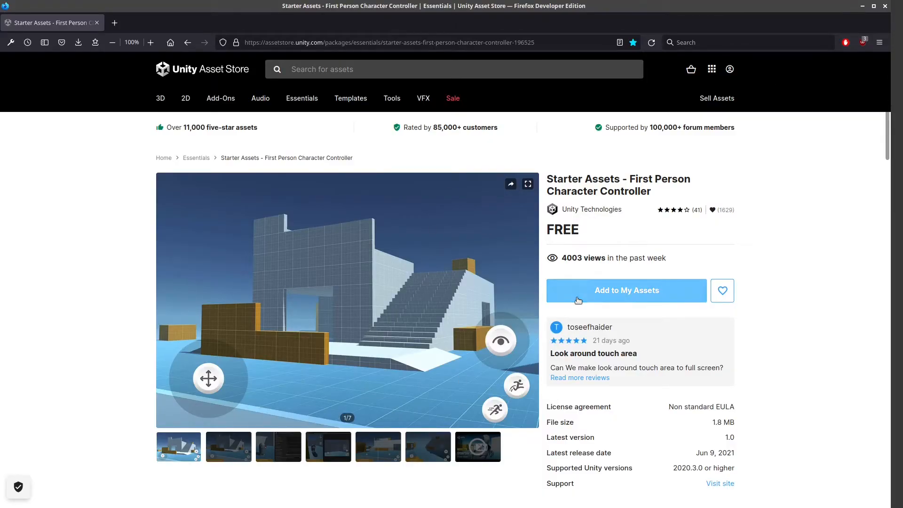
mouse_move(655, 208)
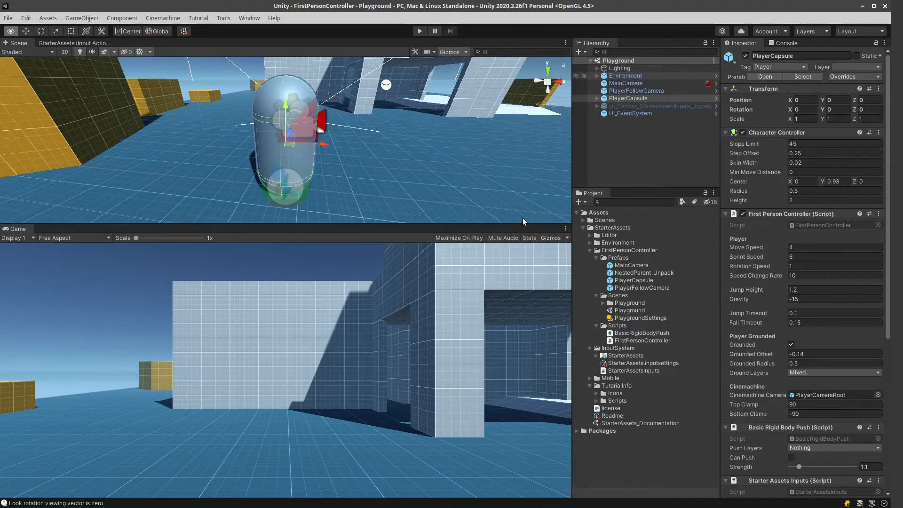
click(419, 31)
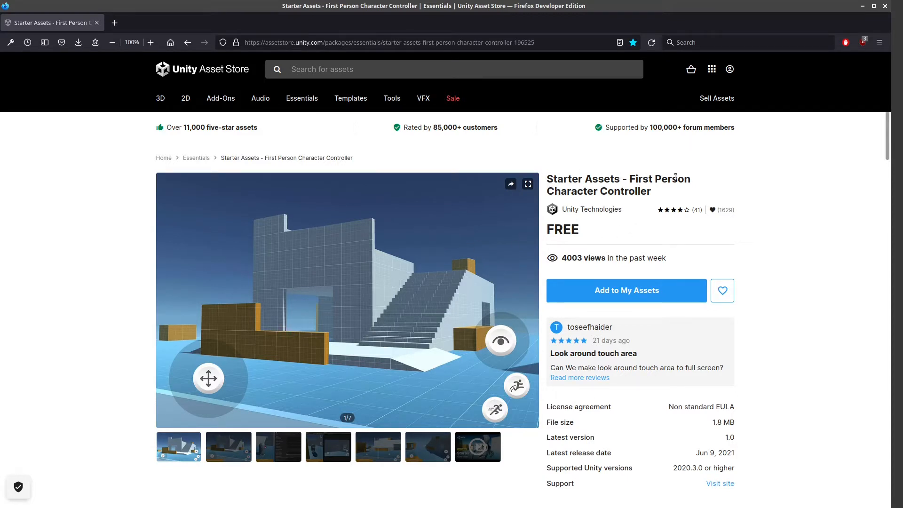
mouse_move(697, 186)
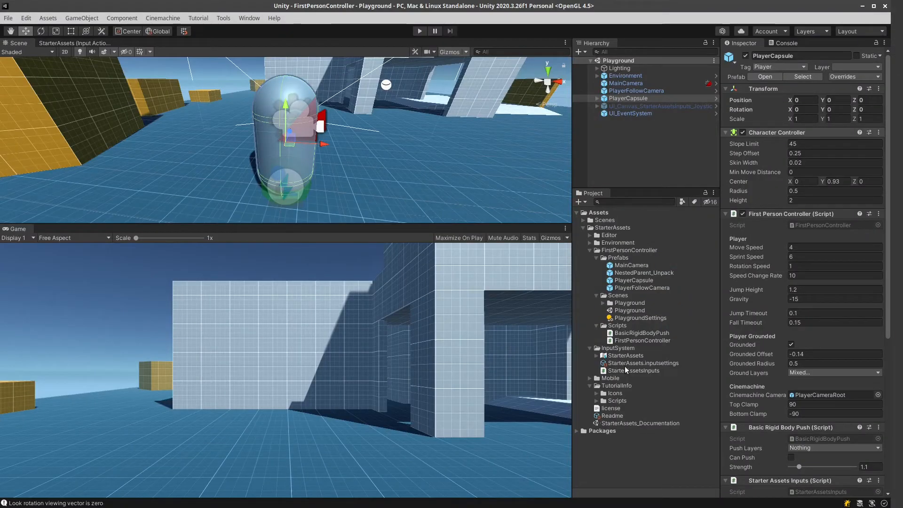
click(643, 363)
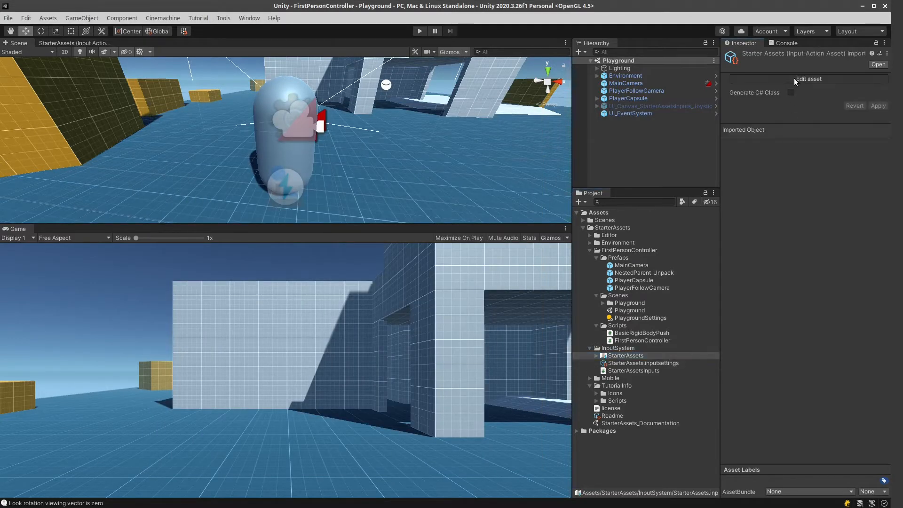
Edit StarterAssets and review the inverted-Y Delta [Pointer] binding under Look
click(808, 79)
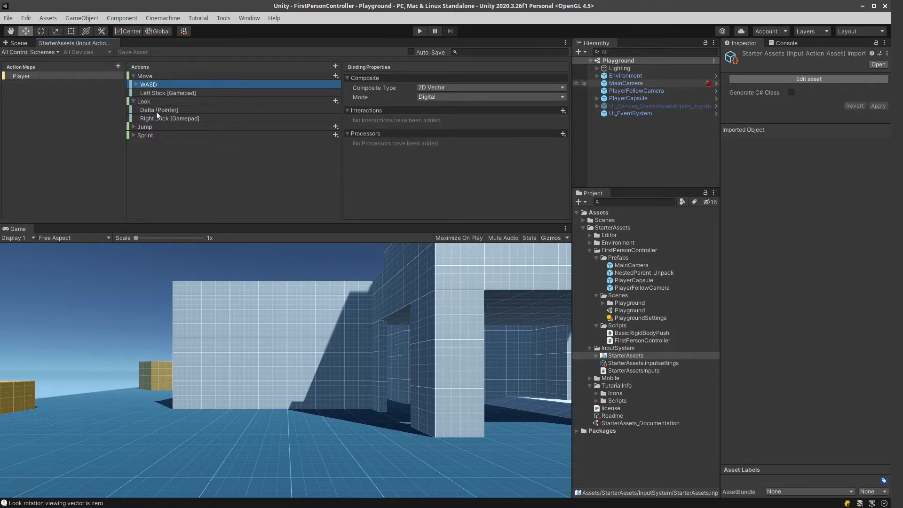
click(157, 109)
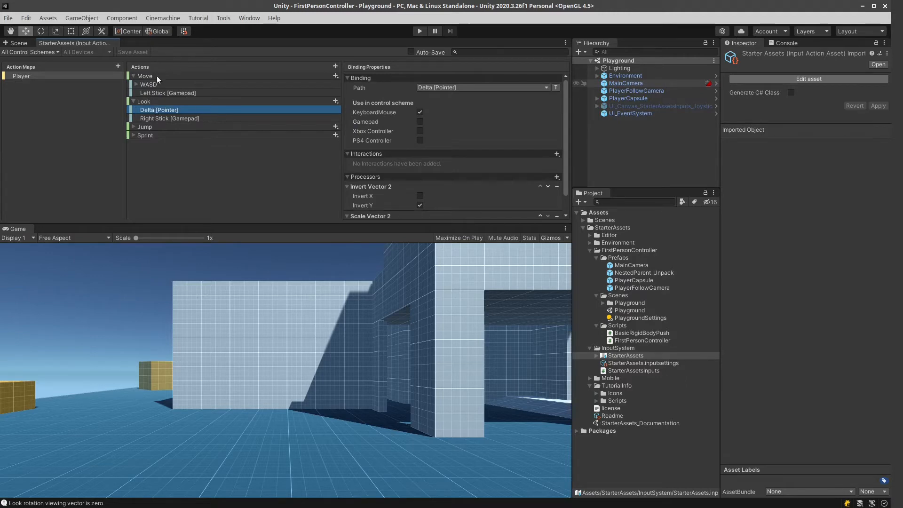
click(626, 83)
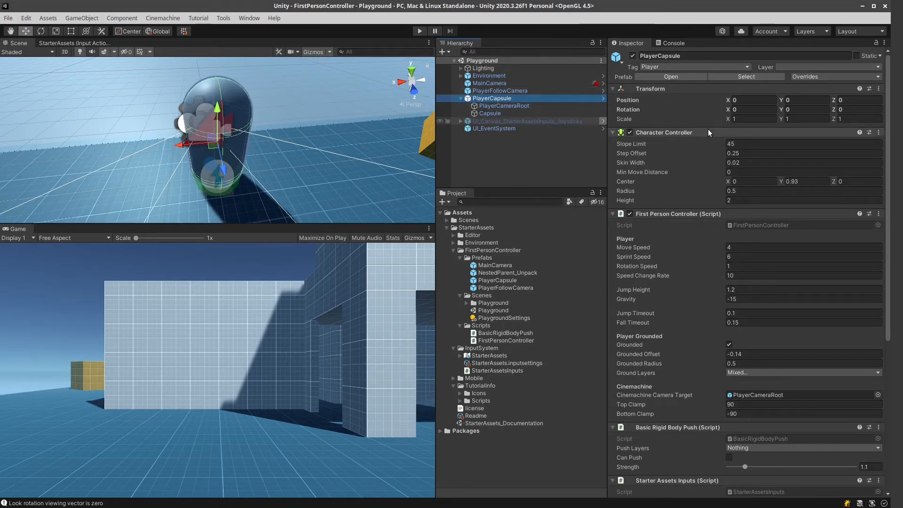
mouse_move(711, 141)
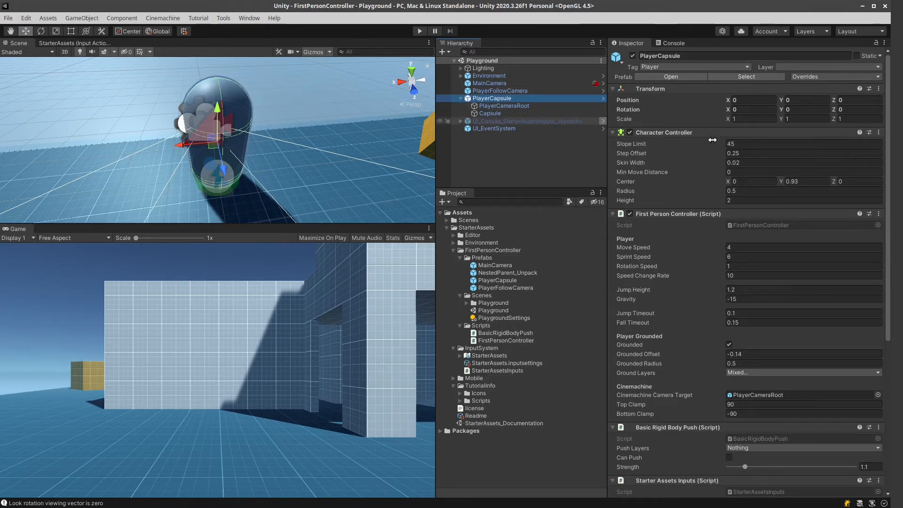
mouse_move(674, 151)
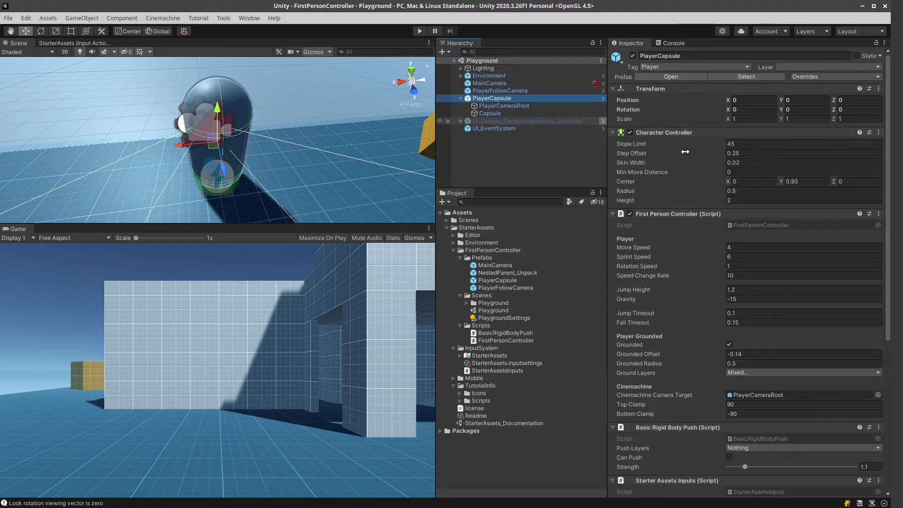
mouse_move(639, 201)
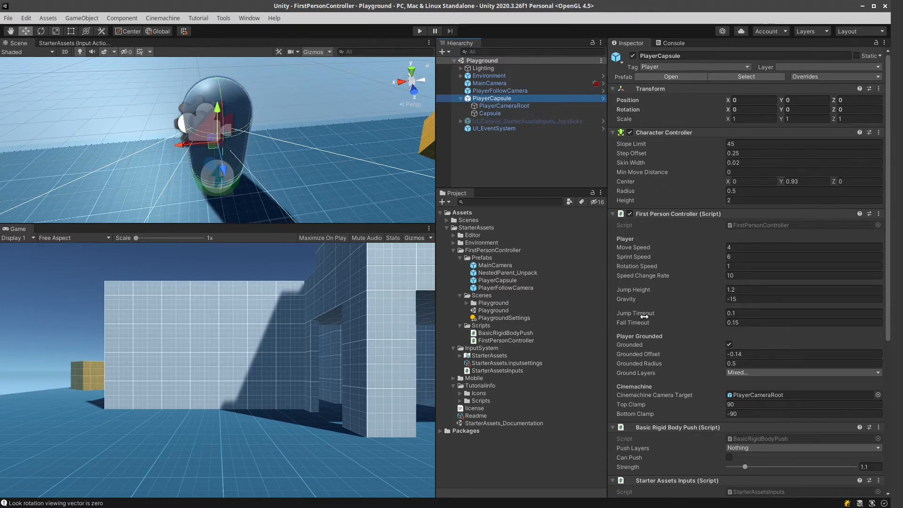
mouse_move(707, 250)
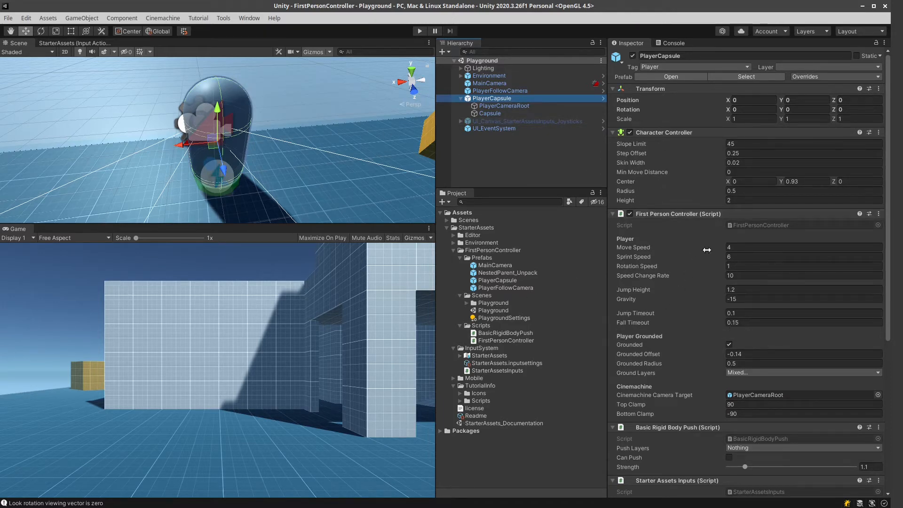
mouse_move(731, 333)
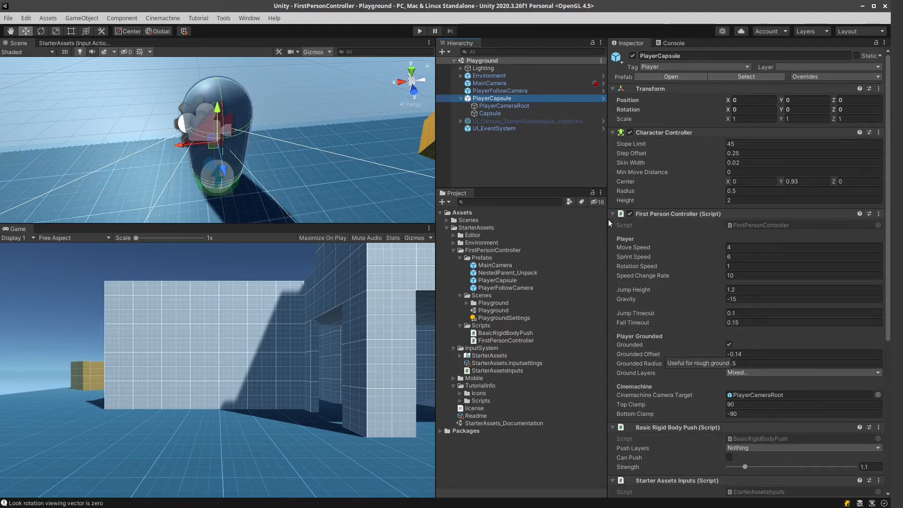
Inspect MainCamera's CinemachineBrain, then PlayerFollowCamera's virtual camera following PlayerCameraRoot
click(490, 83)
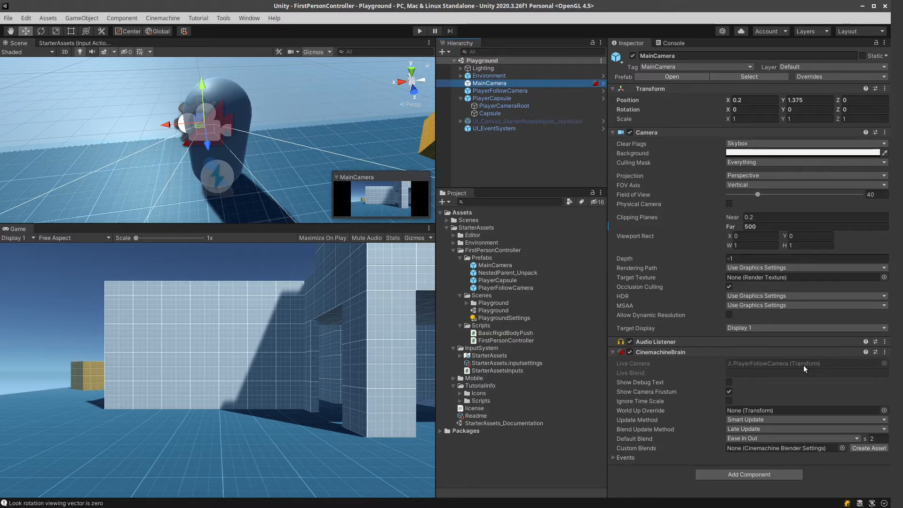
click(500, 90)
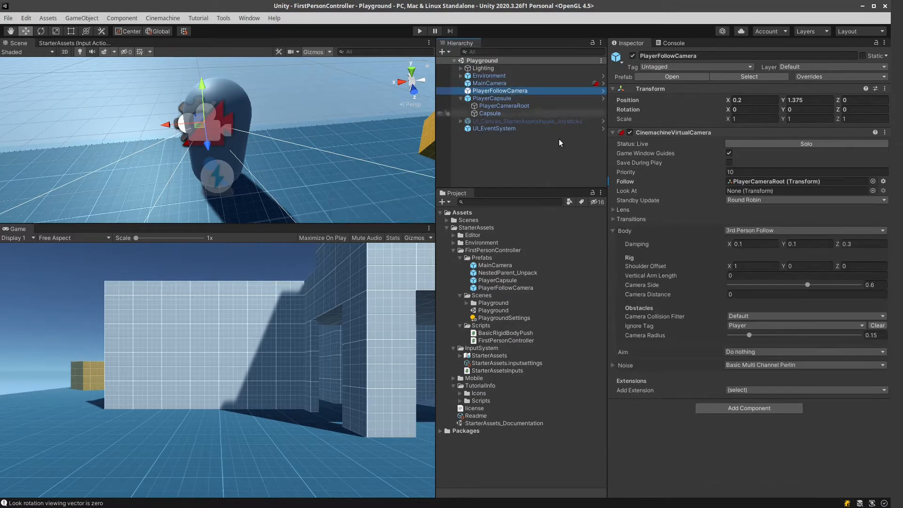
mouse_move(701, 185)
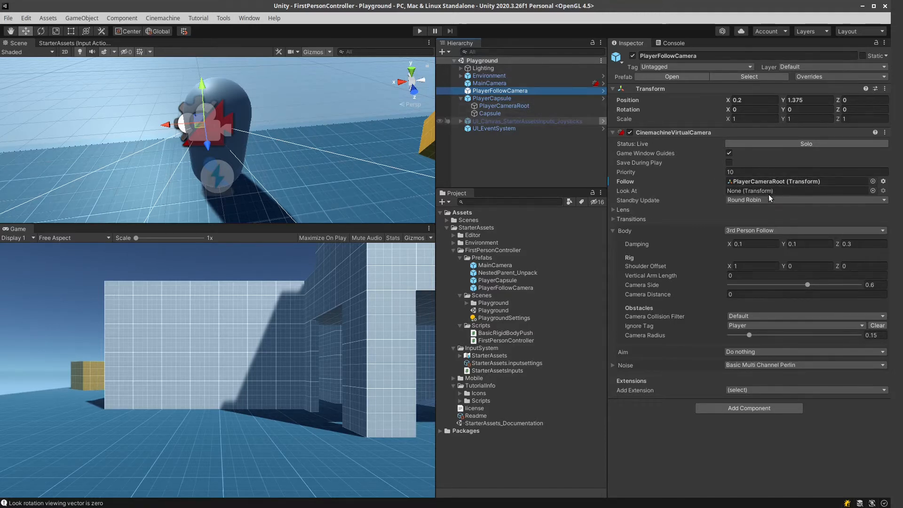
click(614, 218)
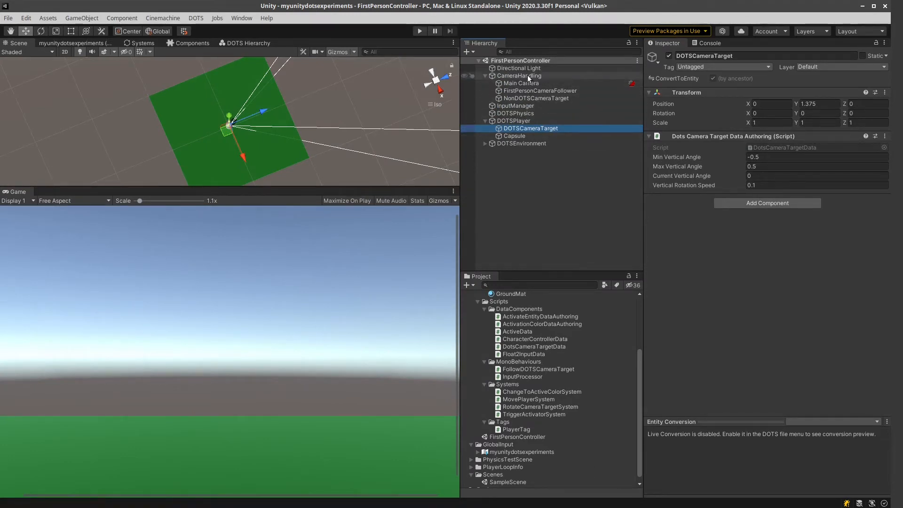
click(514, 120)
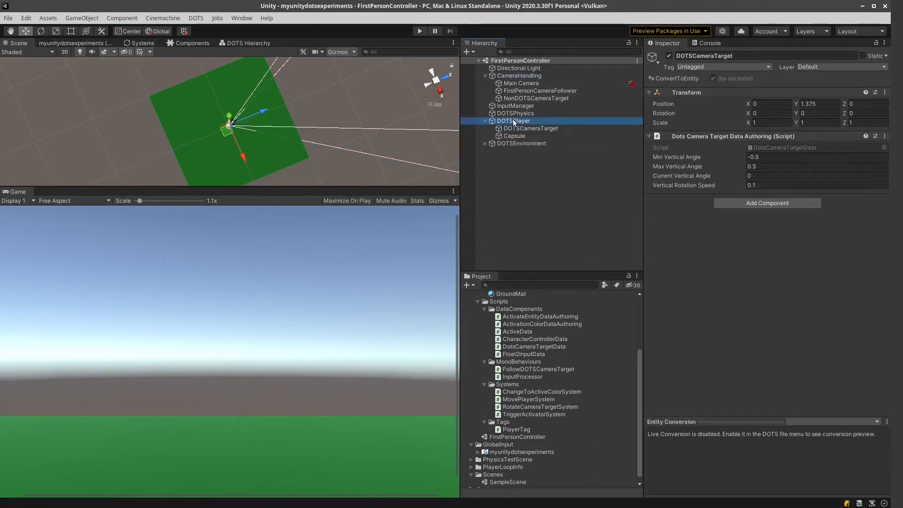
click(515, 121)
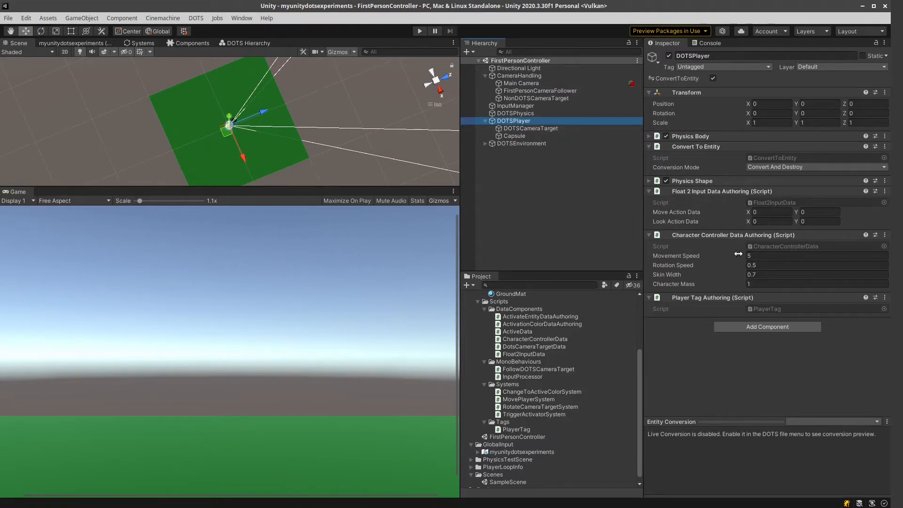
click(649, 181)
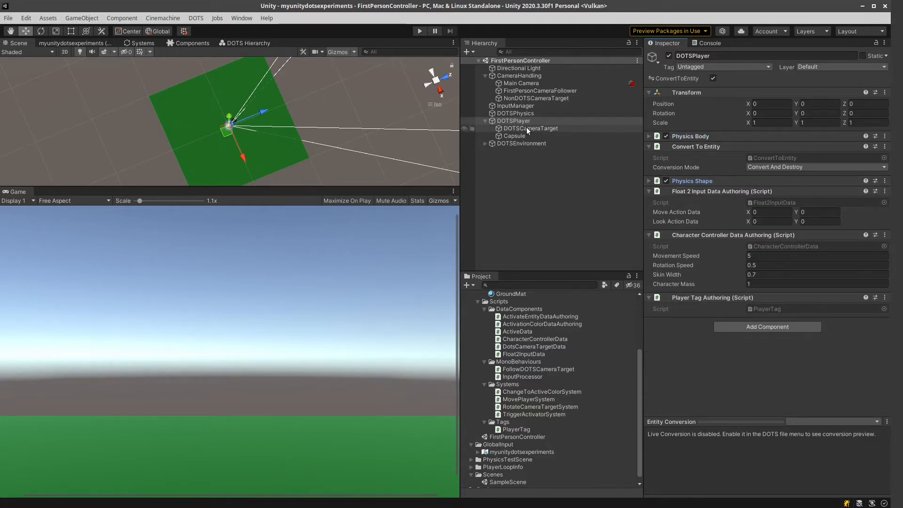
click(531, 128)
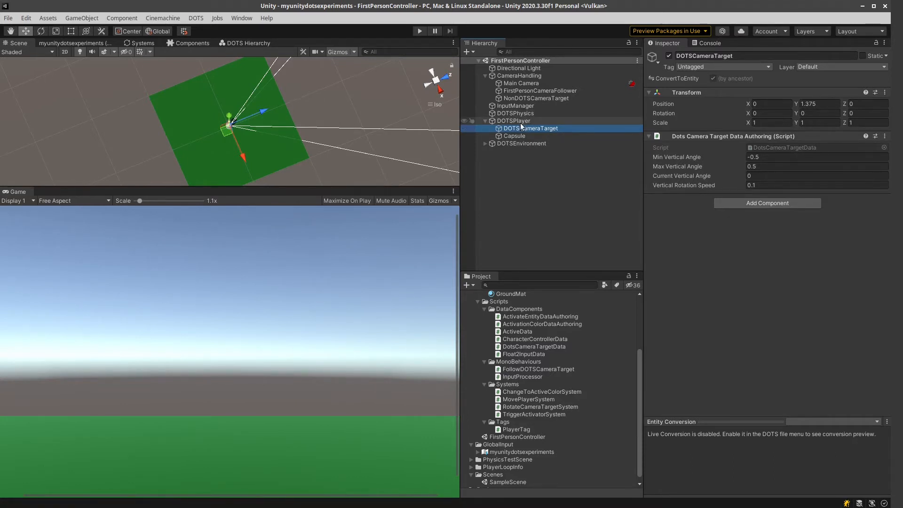
click(514, 135)
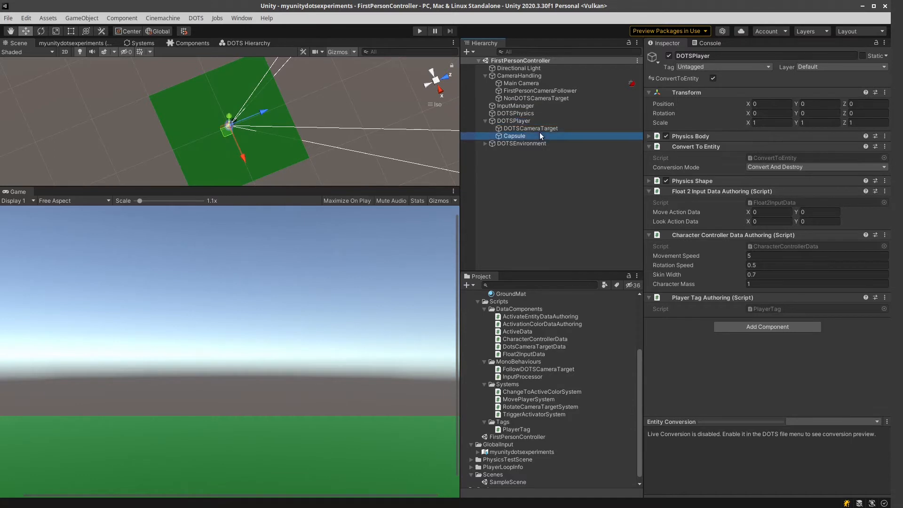
click(530, 128)
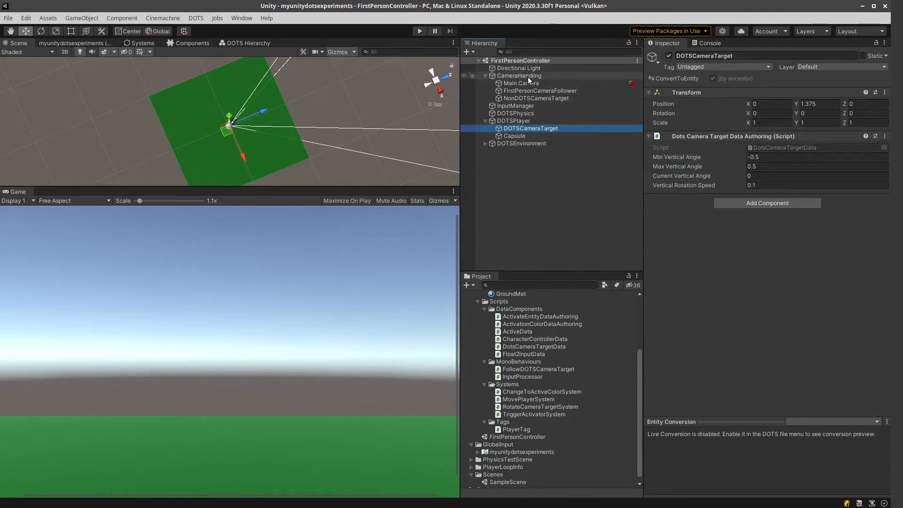
Inspect CameraHandling, Cinemachine details, Main Camera and FirstPersonCameraFollower, then bring up Alt+Tab
click(519, 76)
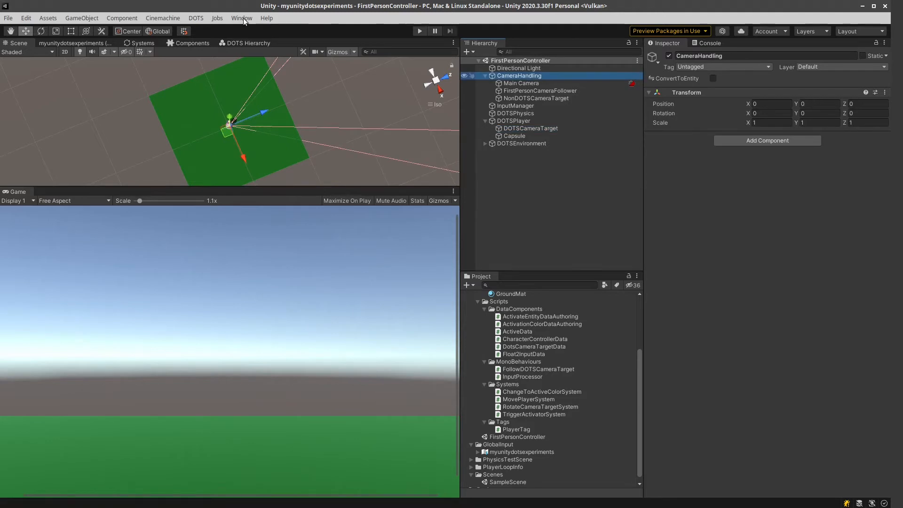
click(241, 18)
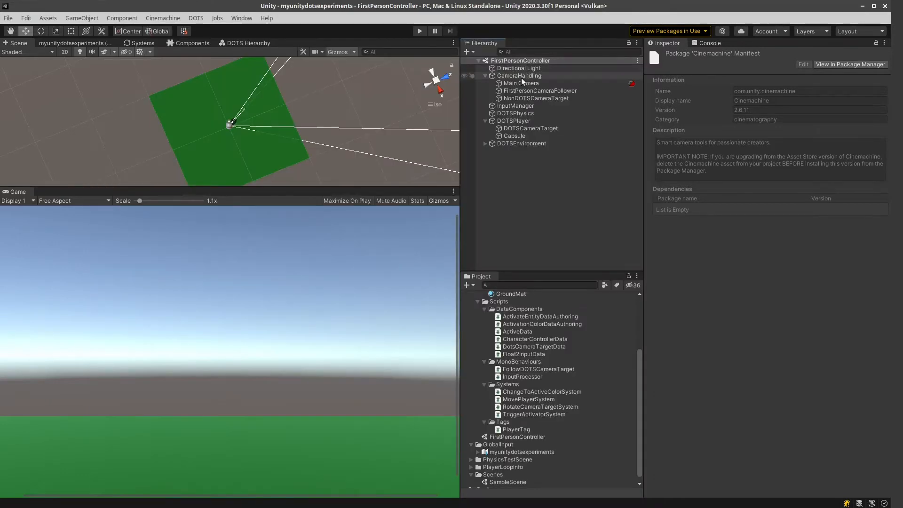
click(521, 83)
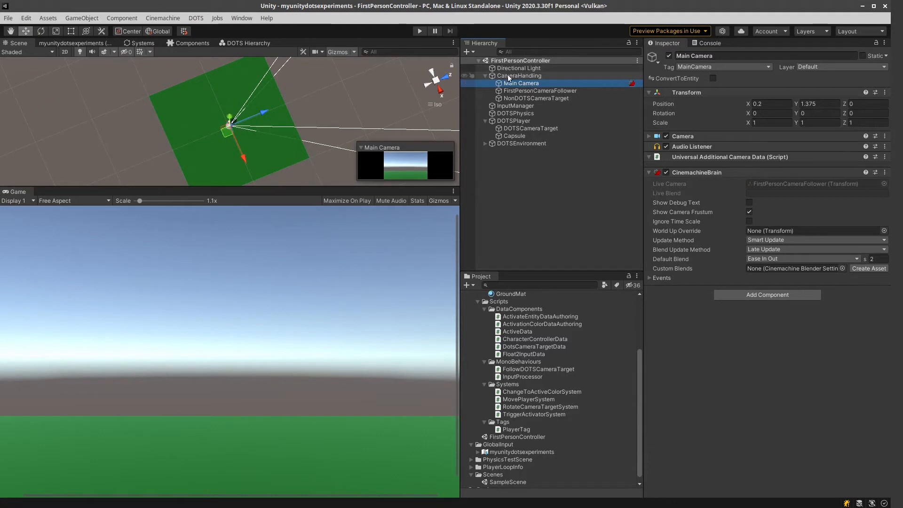
click(519, 75)
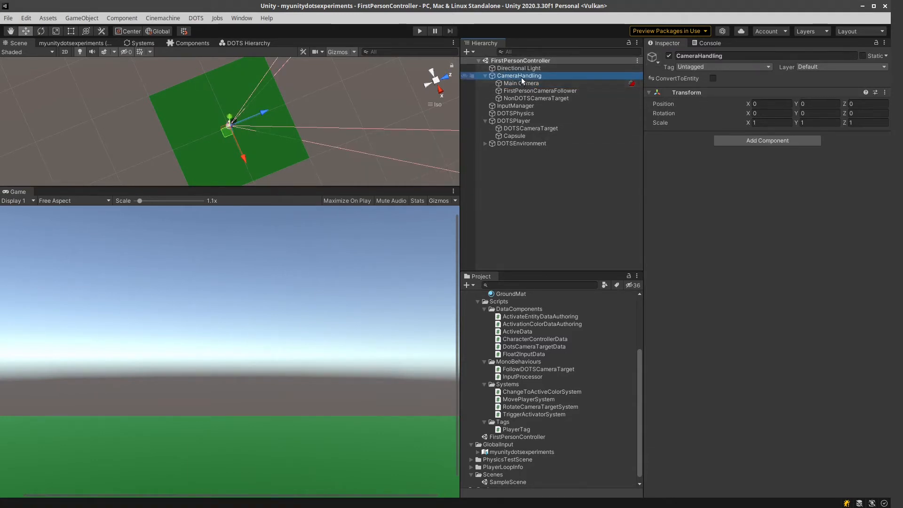
click(521, 83)
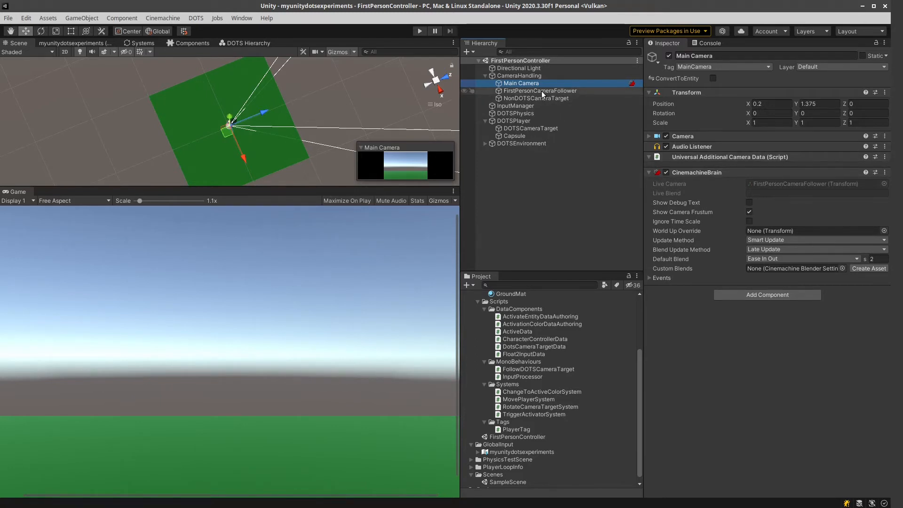
click(539, 90)
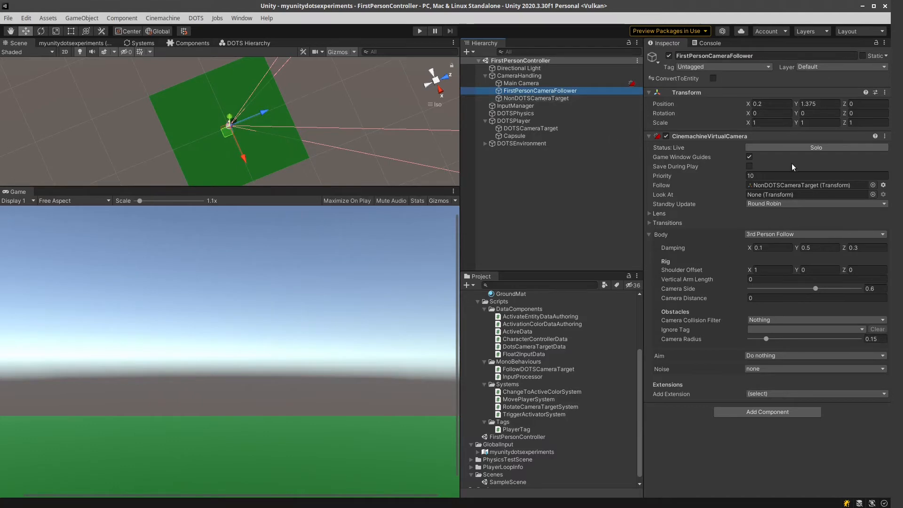
key(alt+tab)
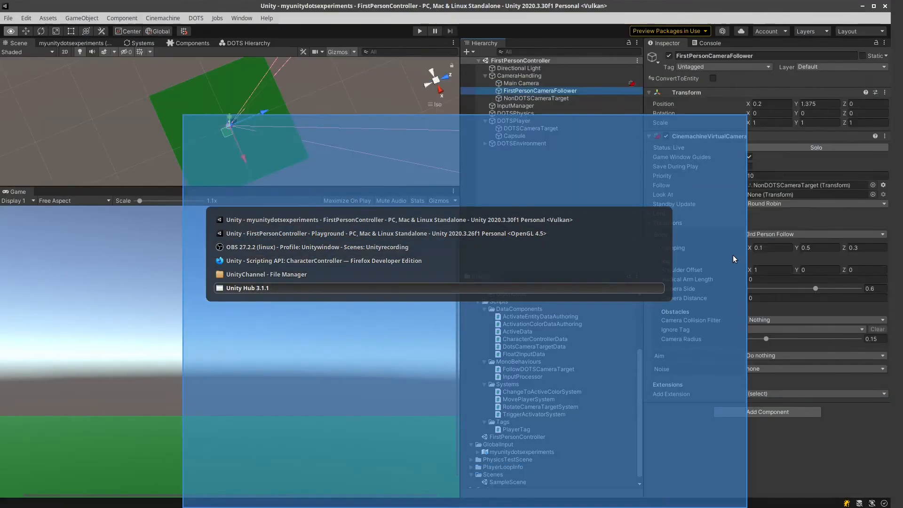
click(386, 233)
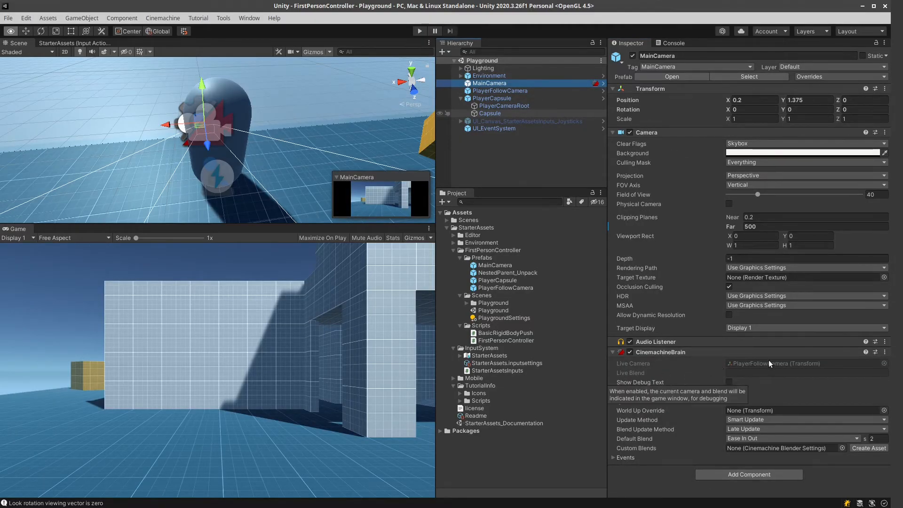
click(500, 90)
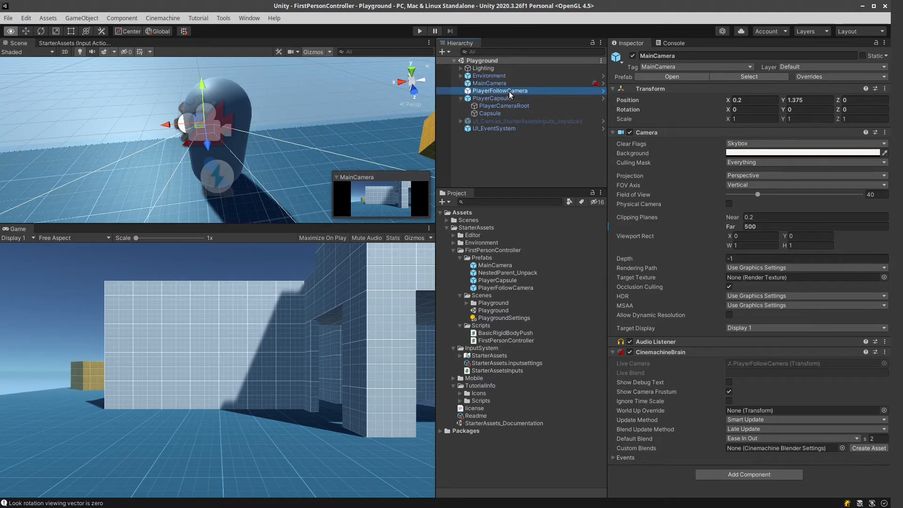
click(498, 90)
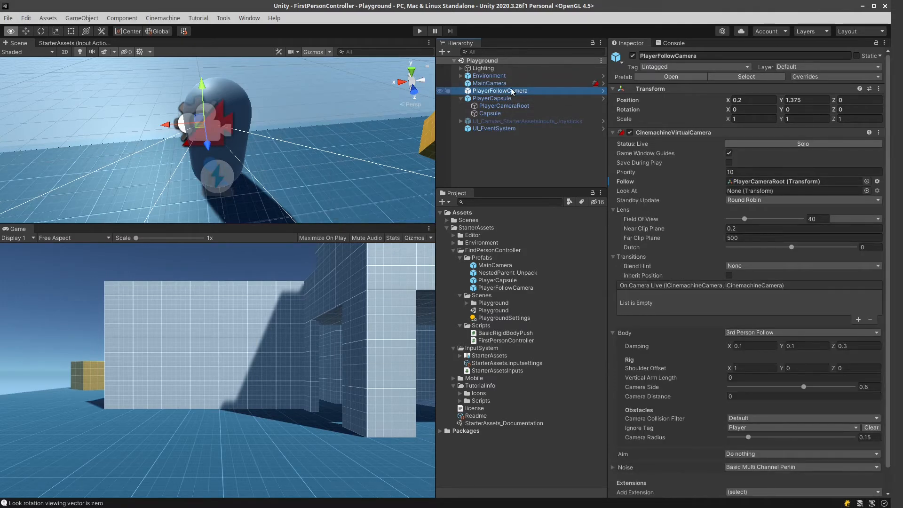
key(alt+tab)
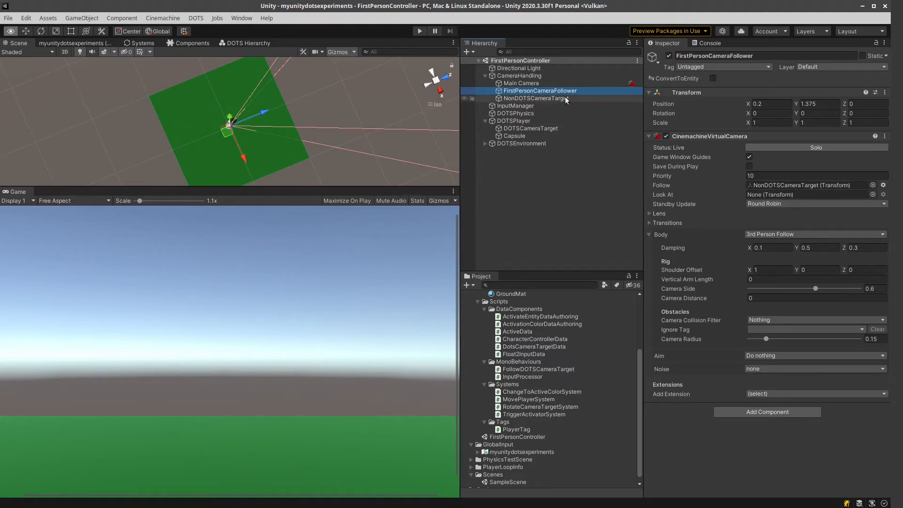
Ping FirstPersonCameraFollower and NonDOTSCameraTarget from Main Camera, then inspect DOTSCameraTarget
click(521, 83)
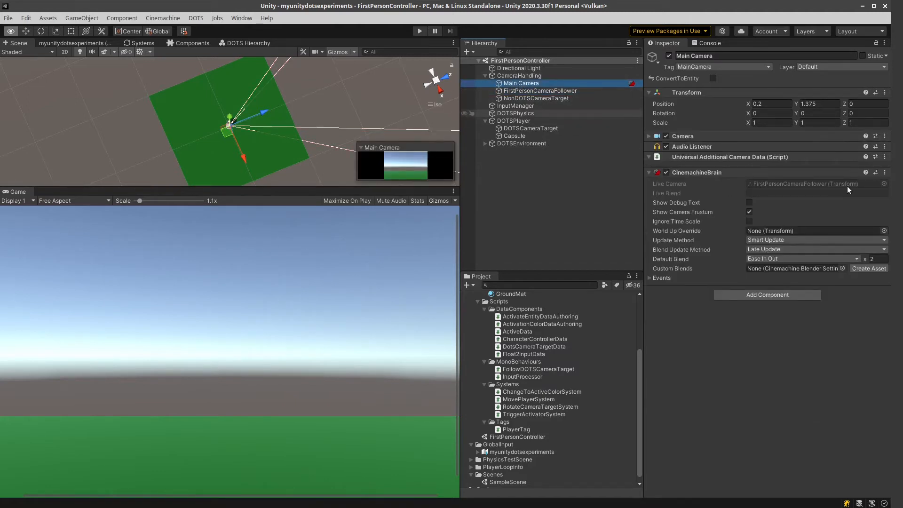
click(539, 91)
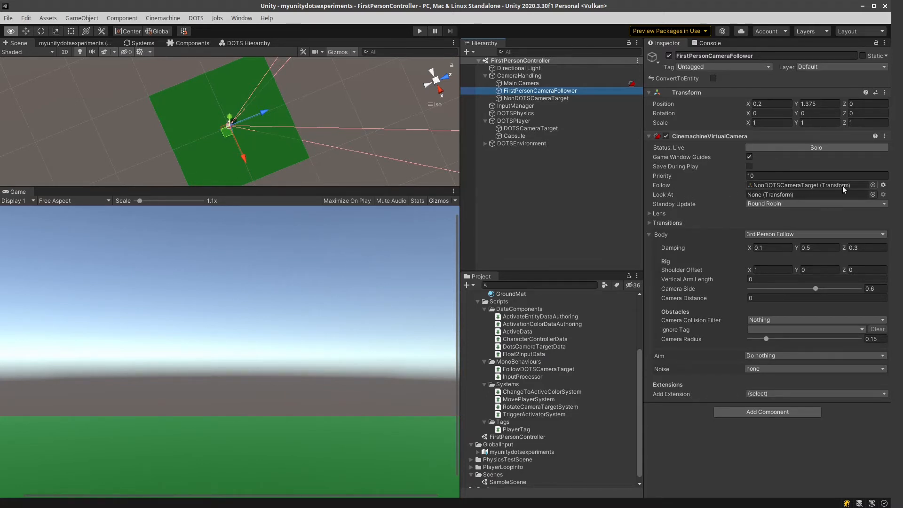
click(536, 97)
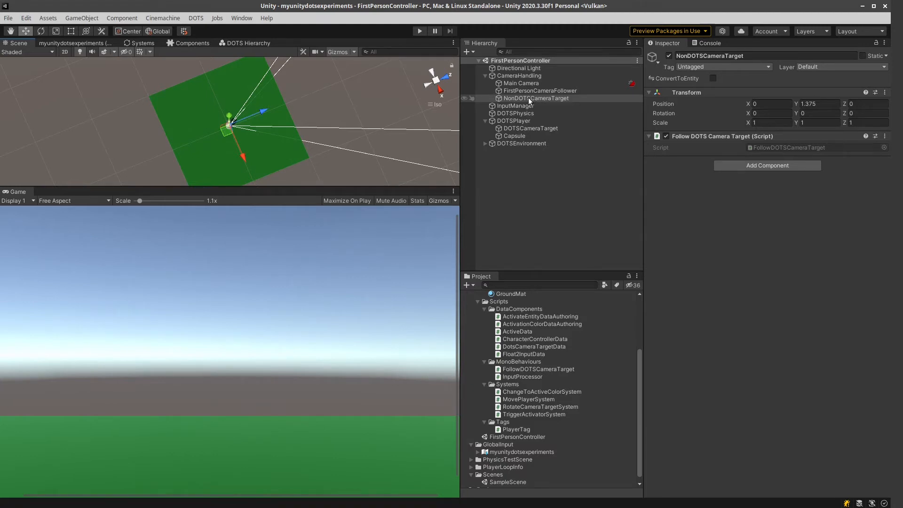
mouse_move(584, 102)
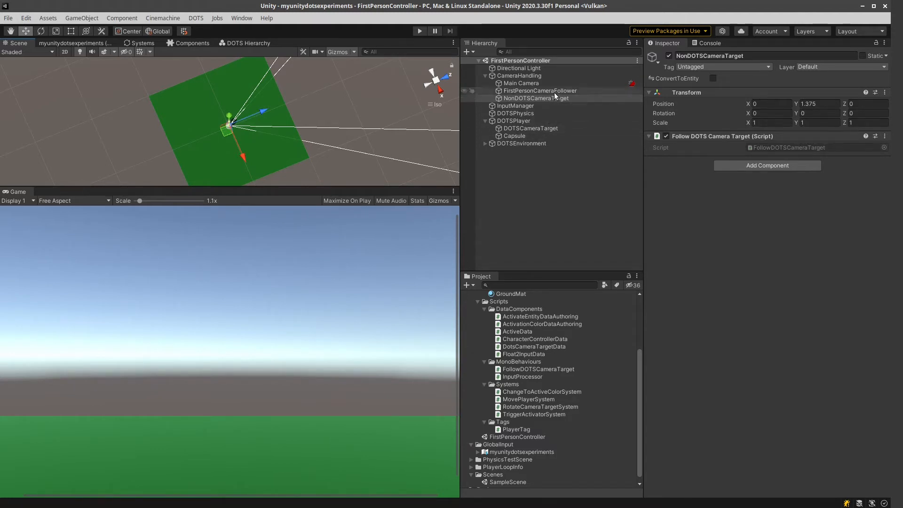
click(530, 128)
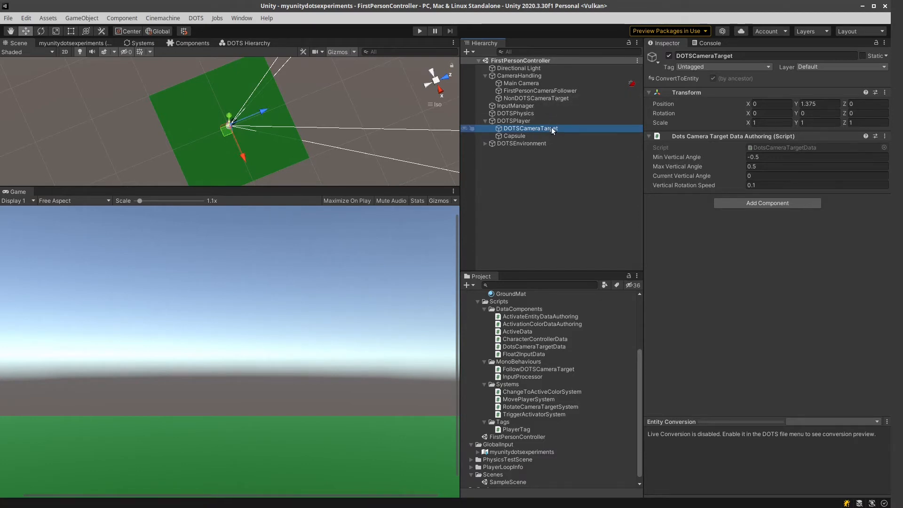
mouse_move(562, 202)
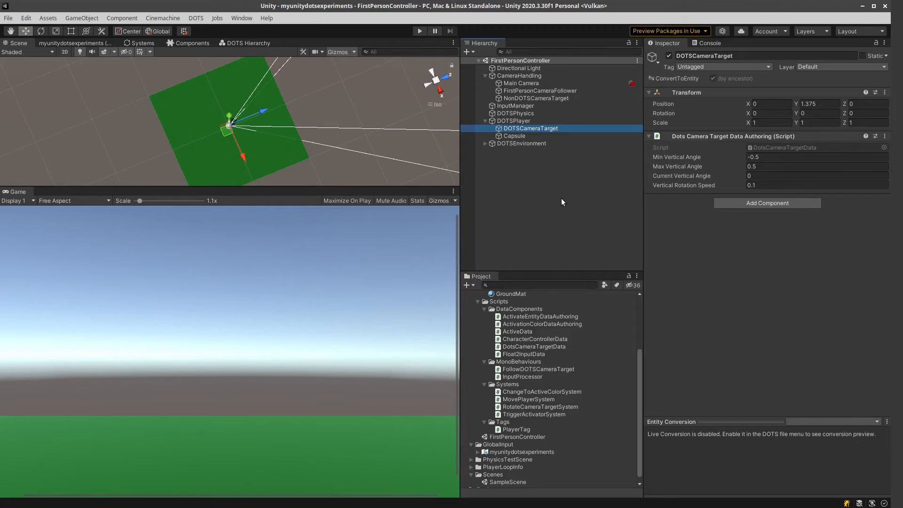
mouse_move(546, 157)
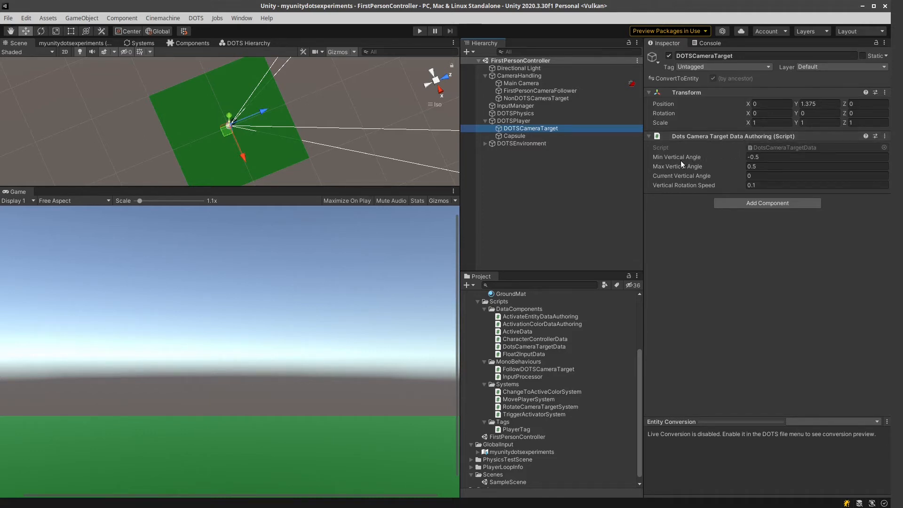
mouse_move(662, 165)
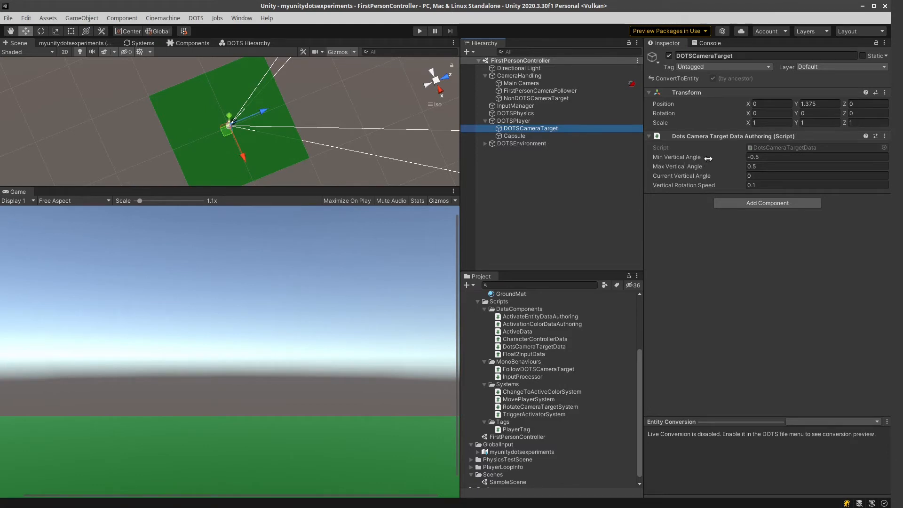
mouse_move(665, 166)
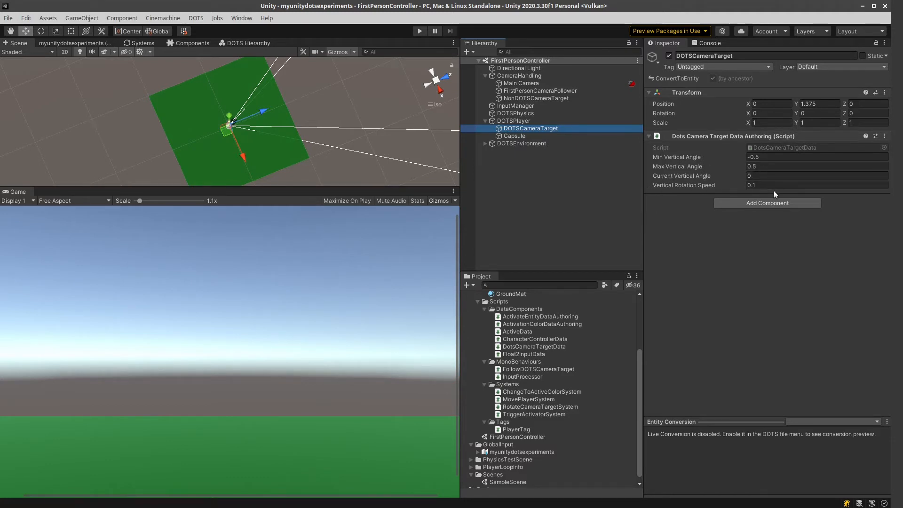
mouse_move(706, 177)
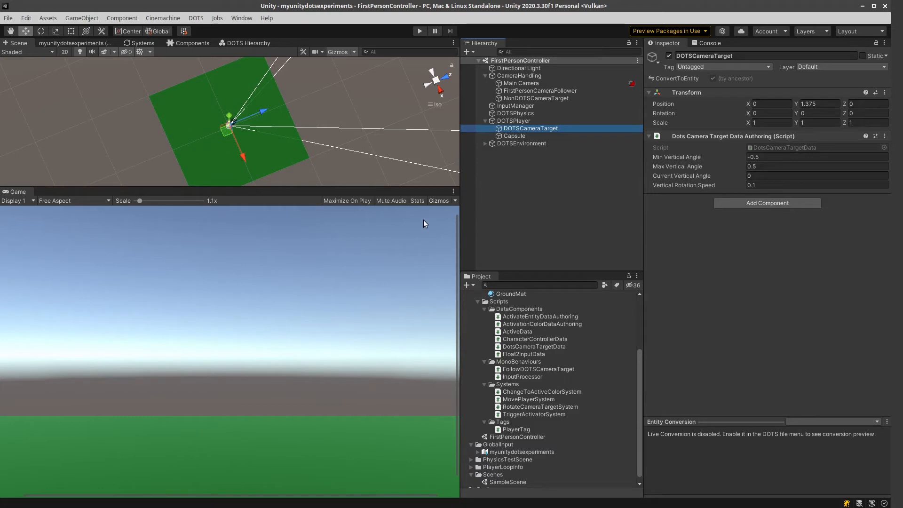
mouse_move(414, 256)
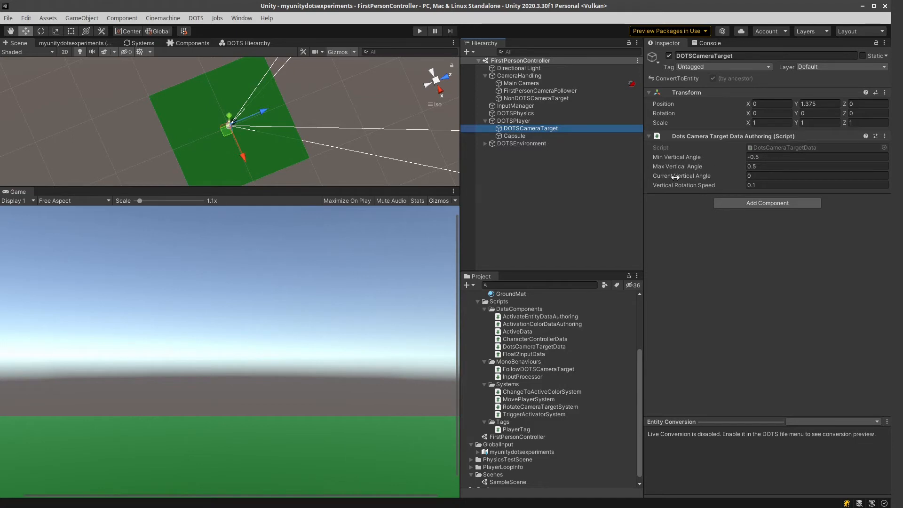
mouse_move(719, 180)
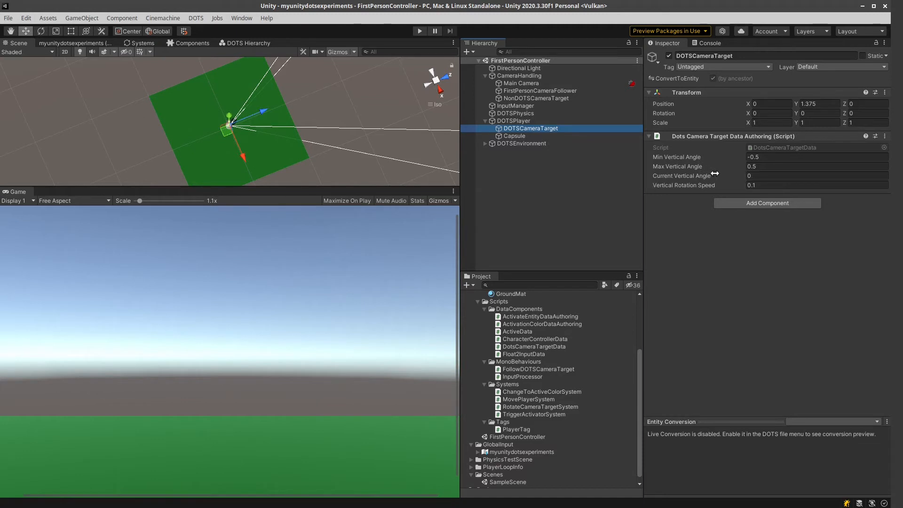
mouse_move(708, 154)
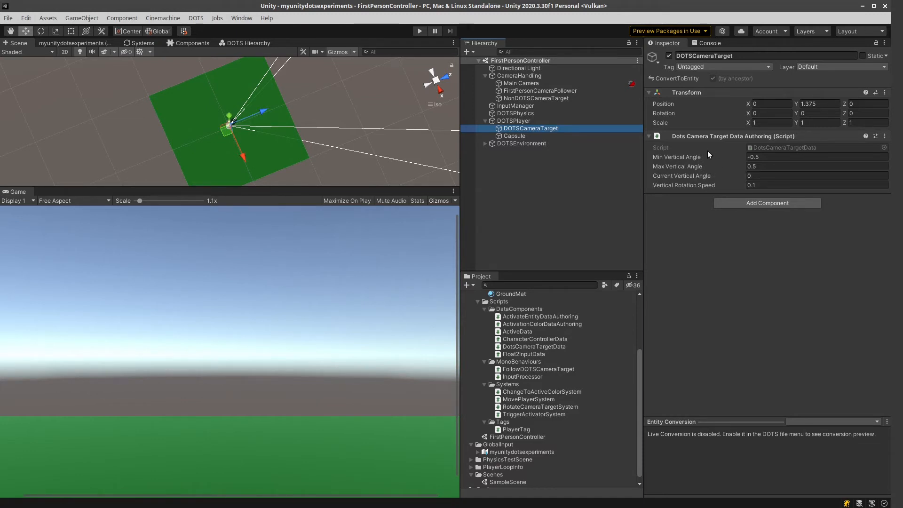
click(816, 156)
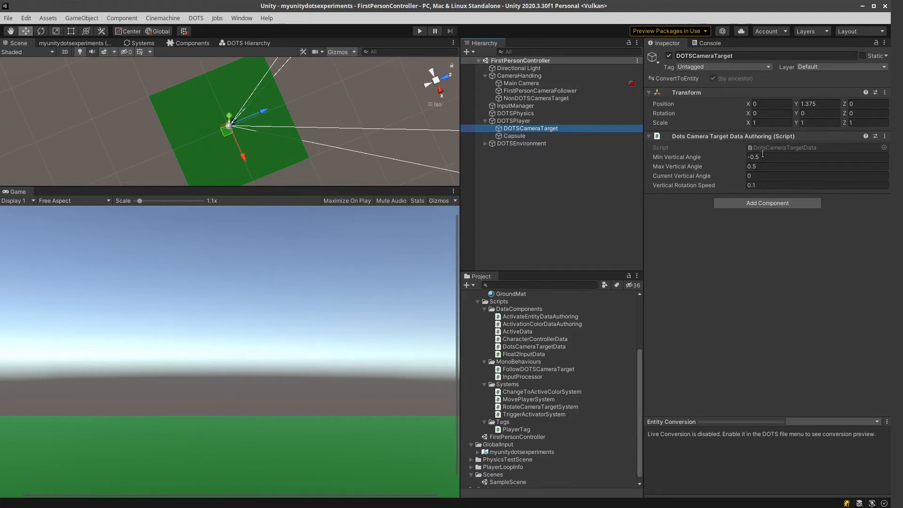
click(817, 166)
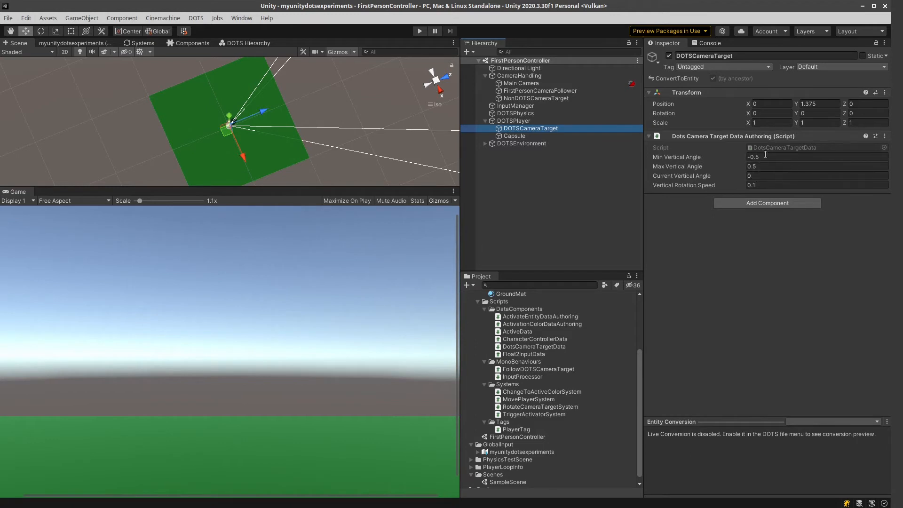
click(812, 184)
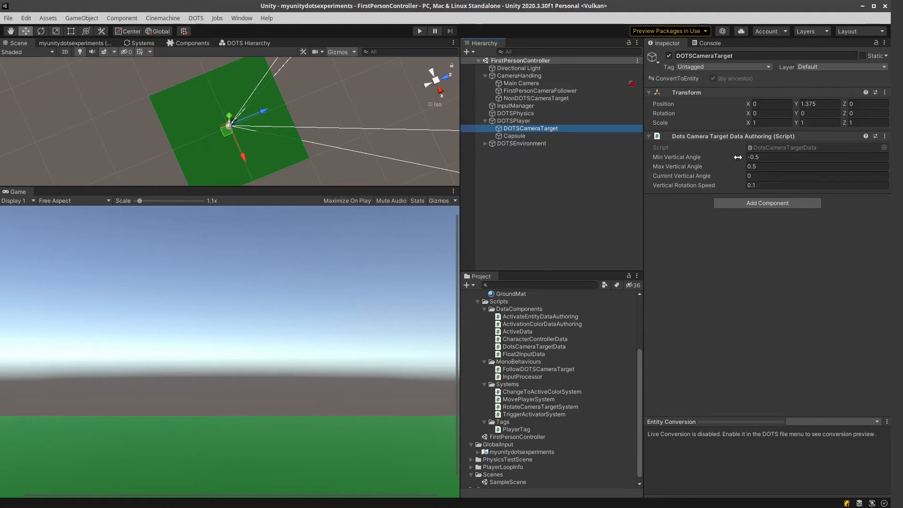
click(806, 167)
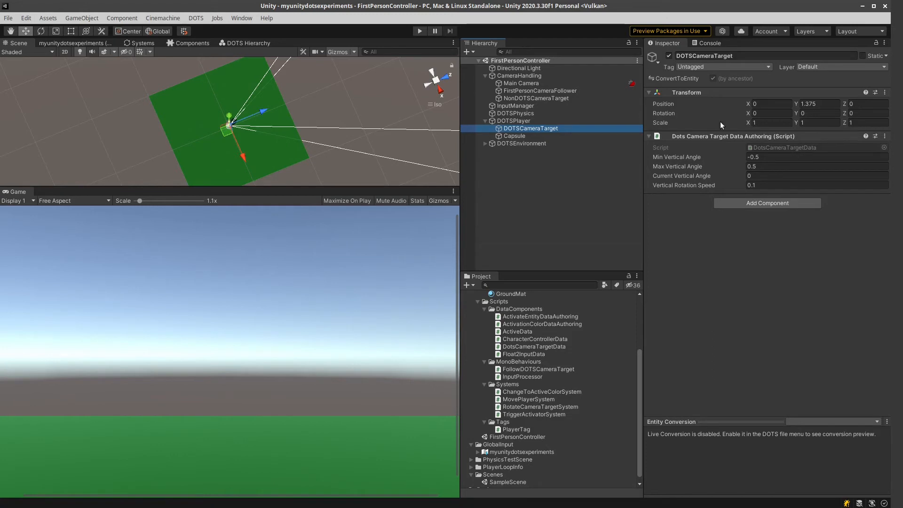
mouse_move(690, 152)
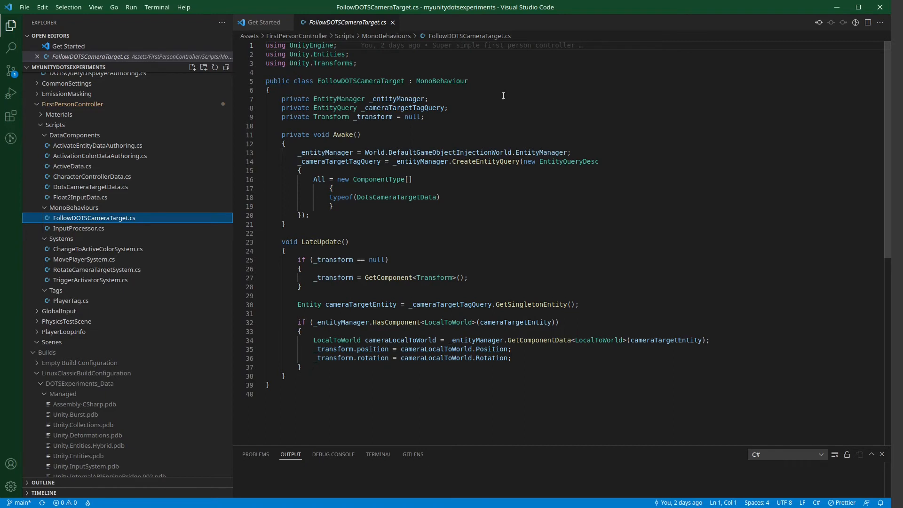
mouse_move(488, 136)
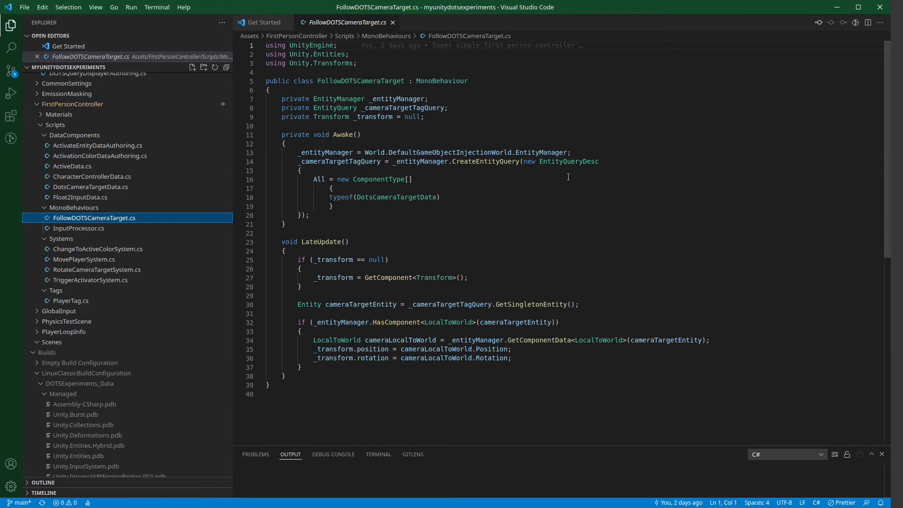
Highlight the DotsCameraTargetData query, singleton target lookup and rotation code in FollowDOTSCameraTarget.cs
double_click(368, 197)
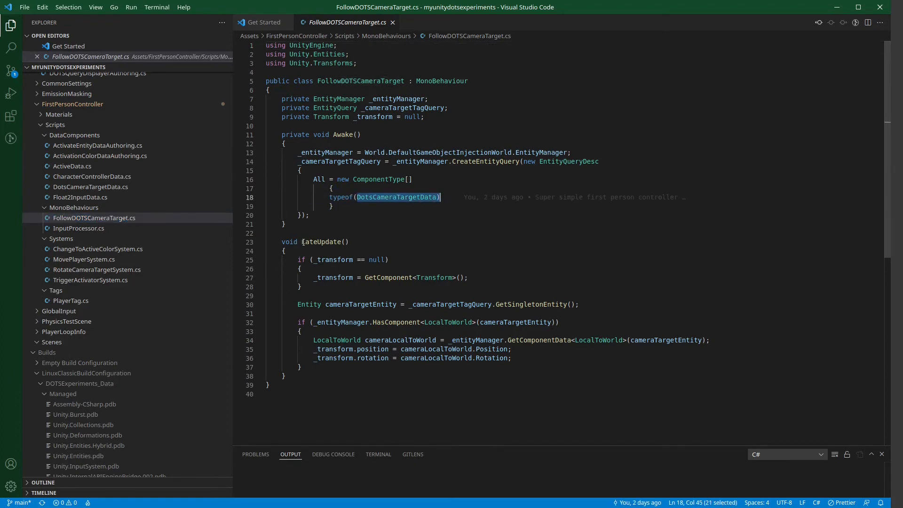
double_click(323, 242)
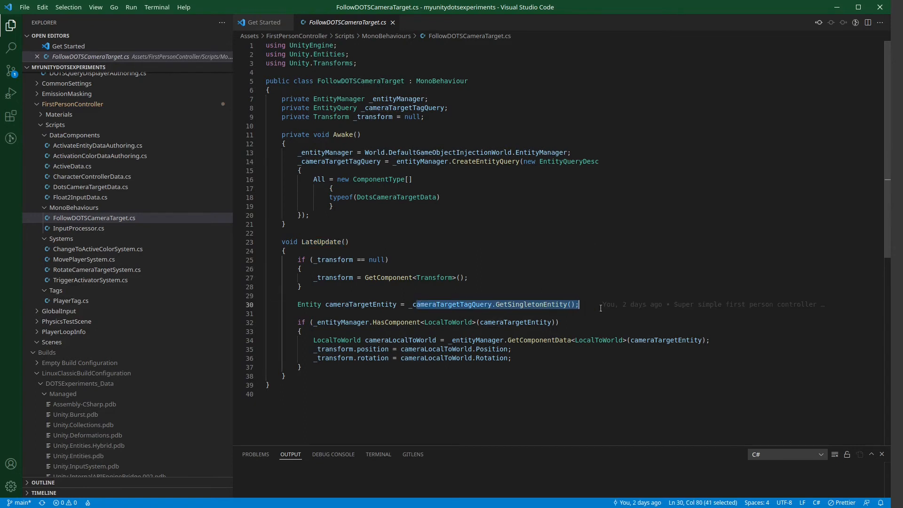
mouse_move(536, 295)
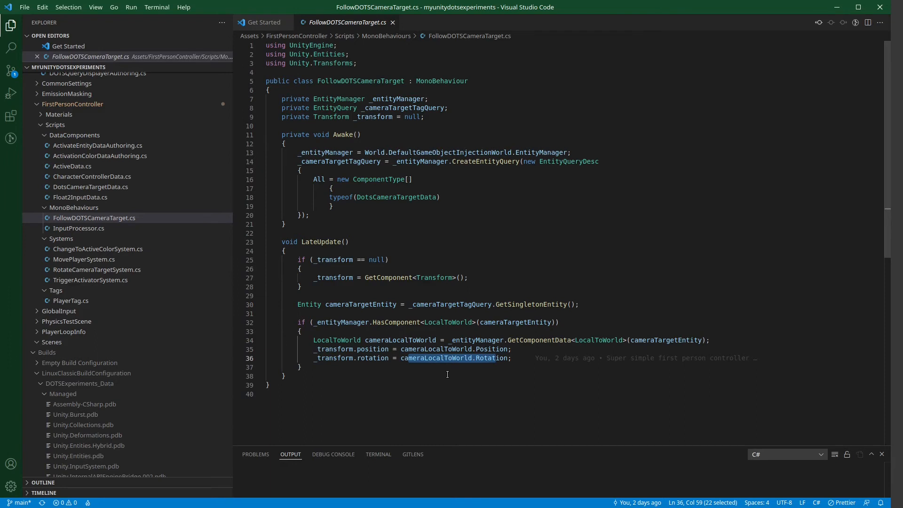
click(410, 349)
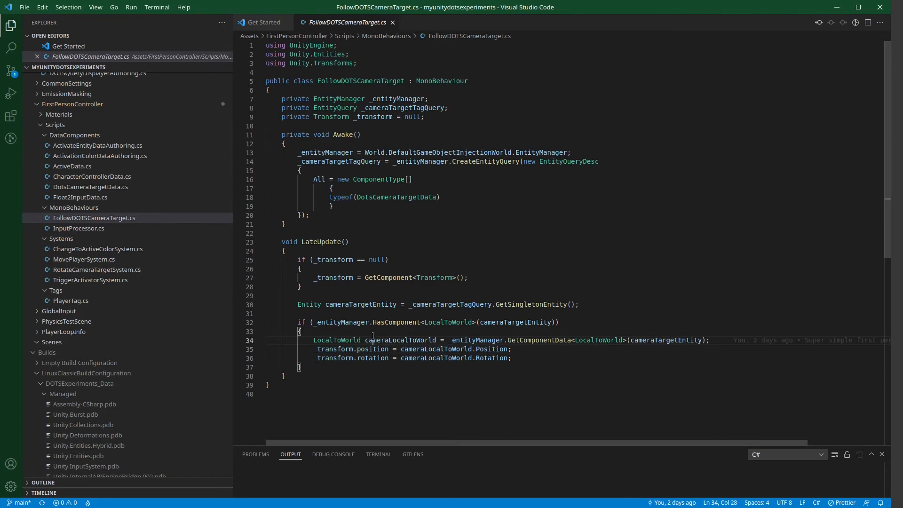
mouse_move(430, 352)
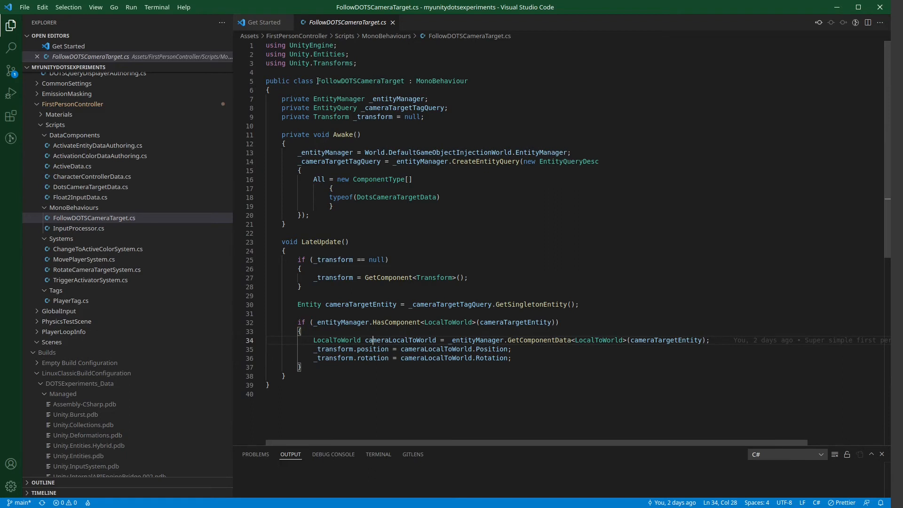
double_click(360, 81)
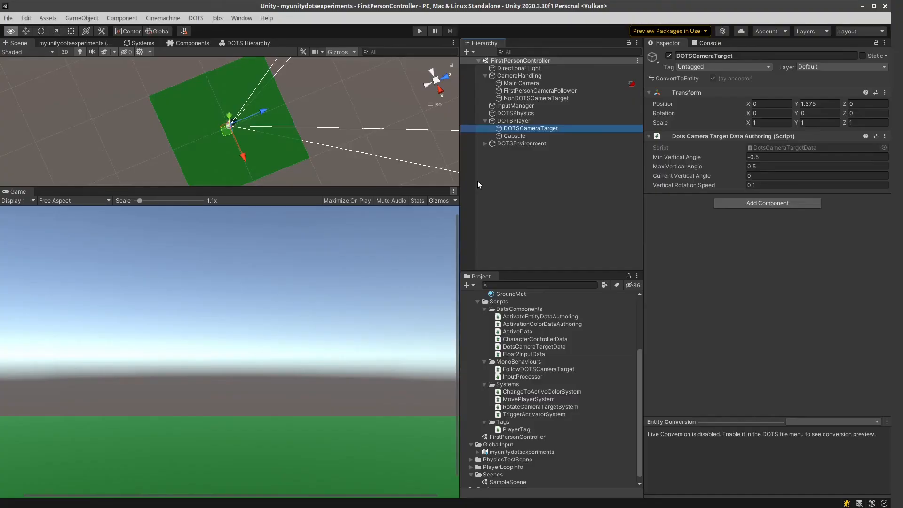
Click into the Unity Editor window on the DOTS project scene
click(536, 98)
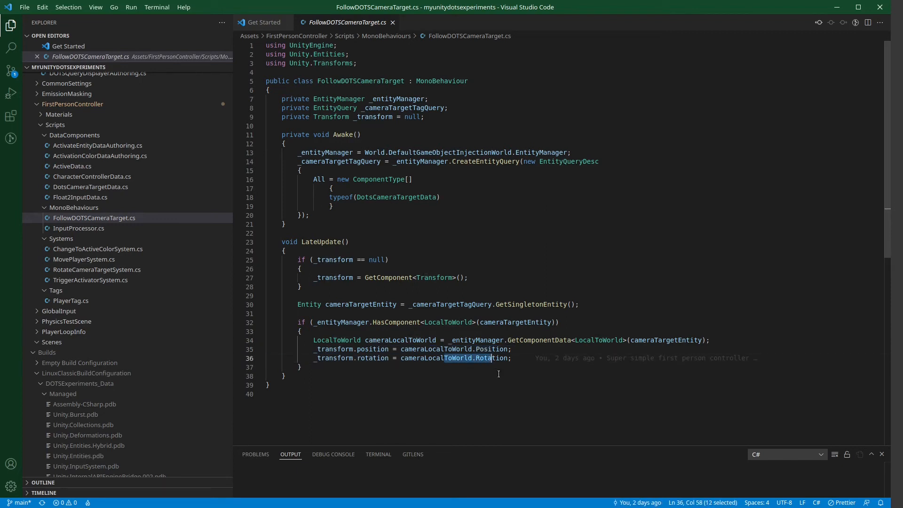
mouse_move(606, 204)
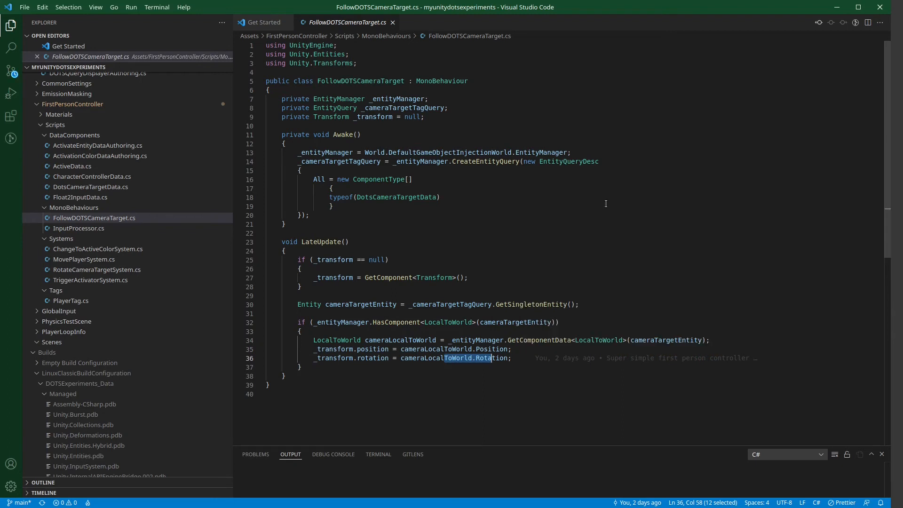
mouse_move(331, 315)
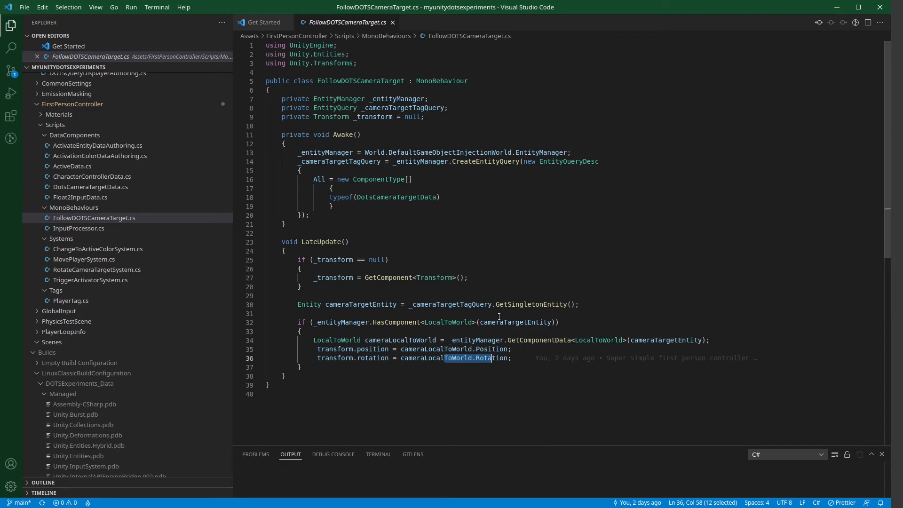
mouse_move(513, 108)
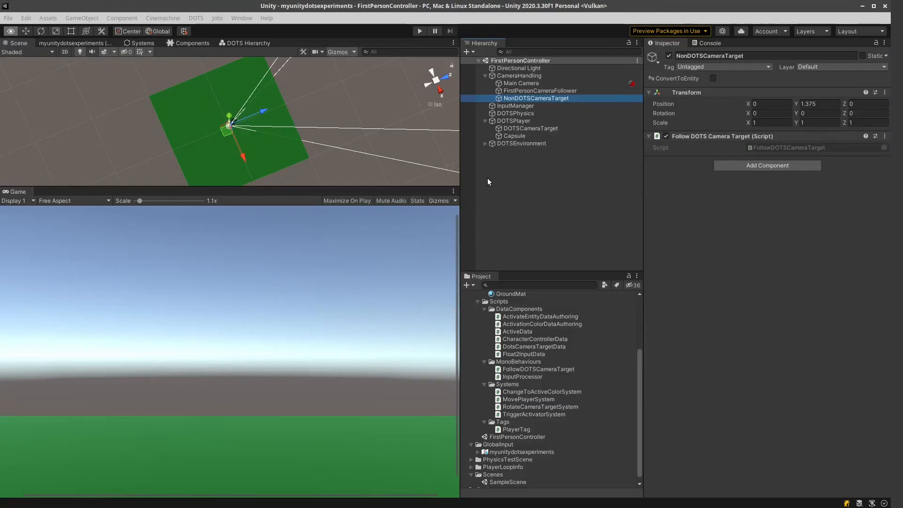
mouse_move(262, 338)
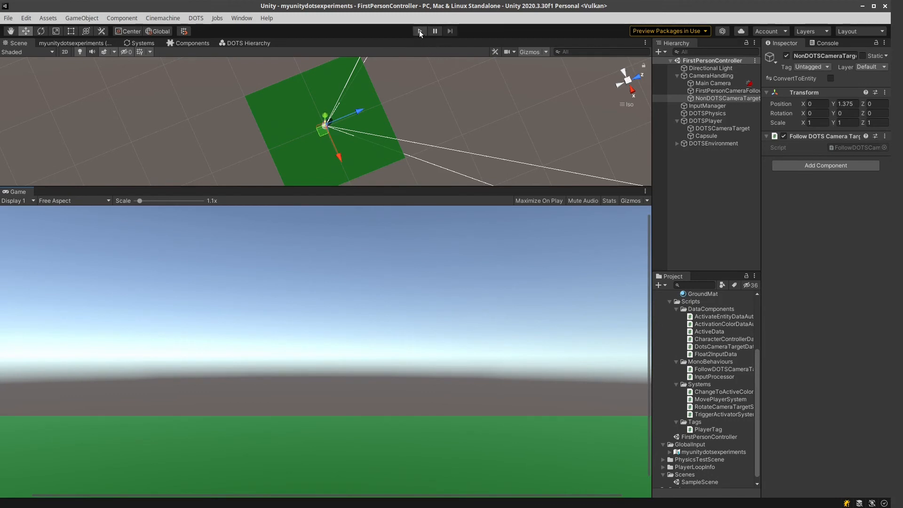
Start, pause and restart Play mode, then switch the top view to the Systems list
click(421, 31)
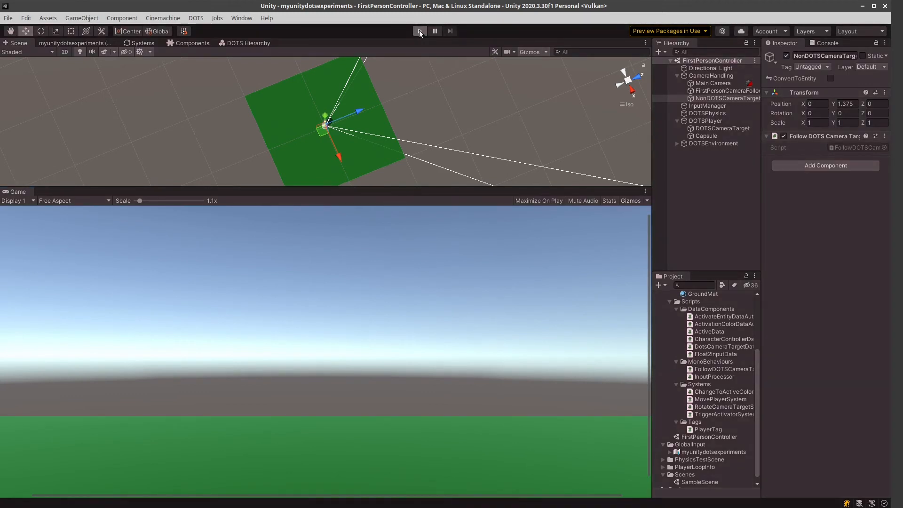
click(420, 31)
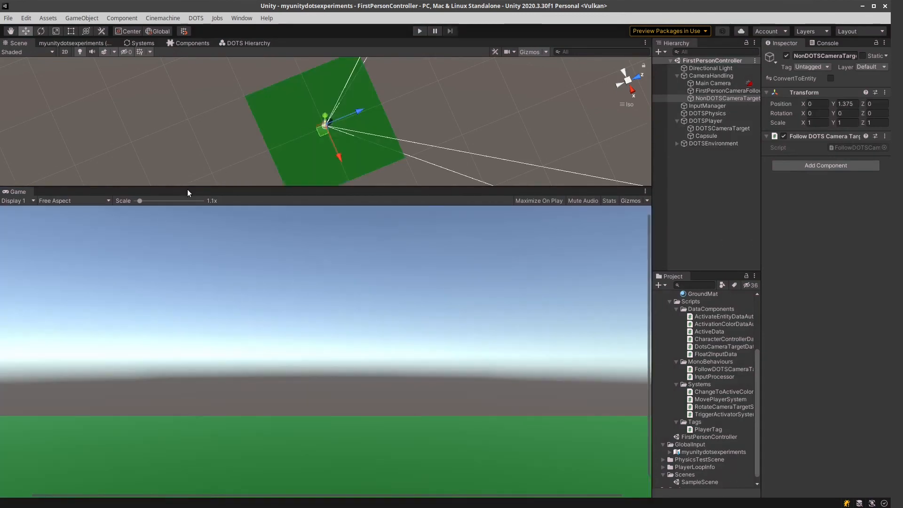
click(419, 31)
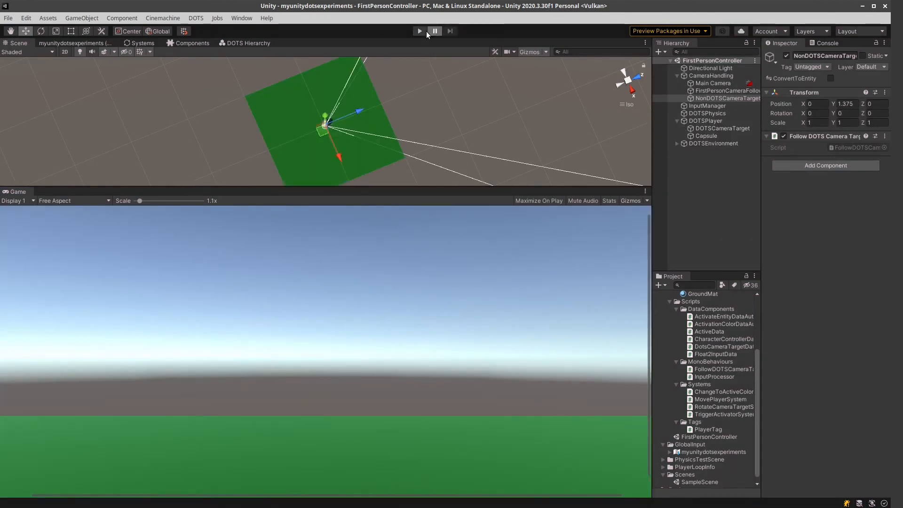
click(420, 31)
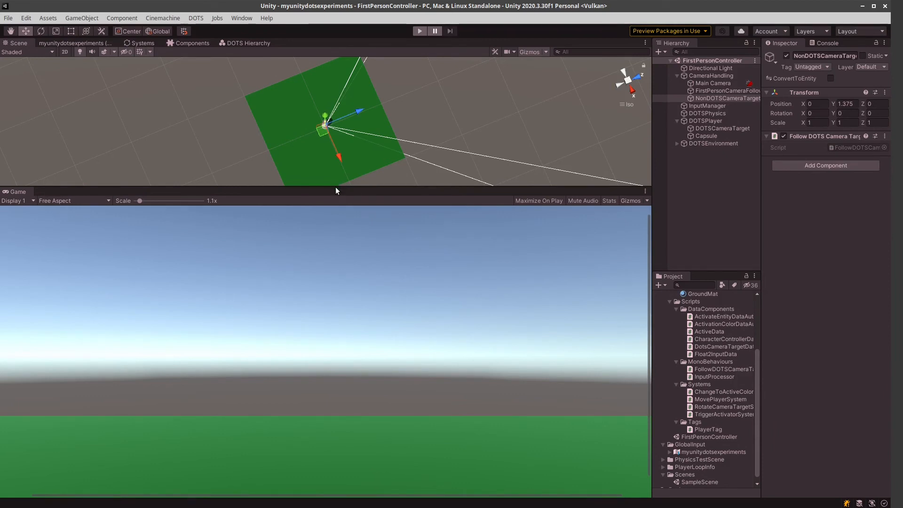
mouse_move(346, 183)
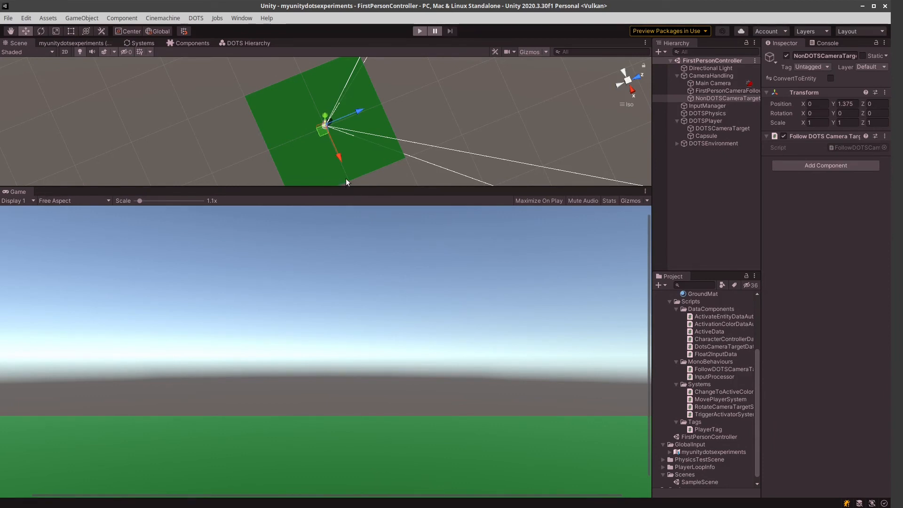
mouse_move(356, 209)
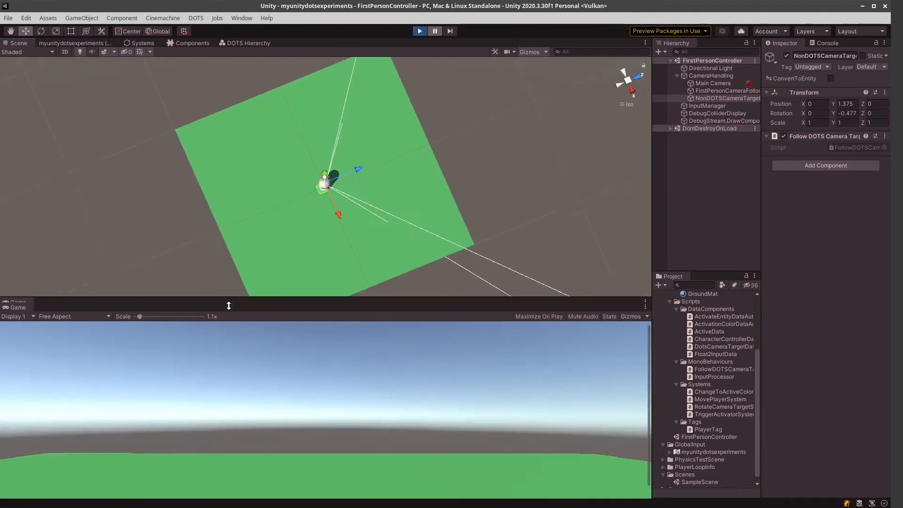
click(142, 43)
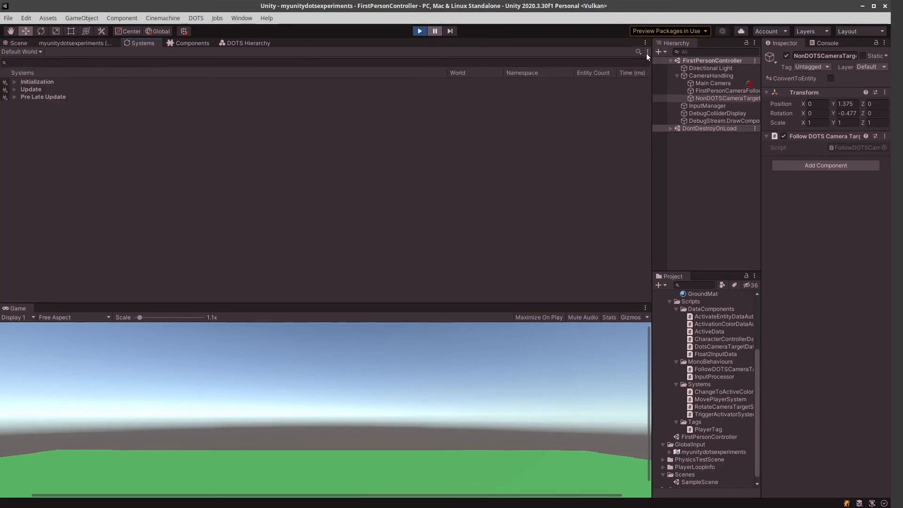
Enable Show Full Player Loop and expand Update, pointing out Director Update and Script Run Behaviour Update
click(645, 52)
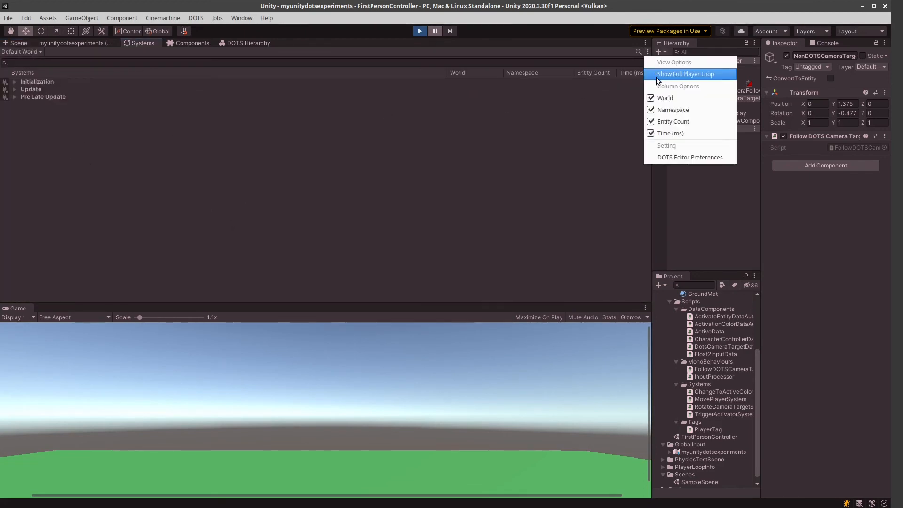
mouse_move(669, 75)
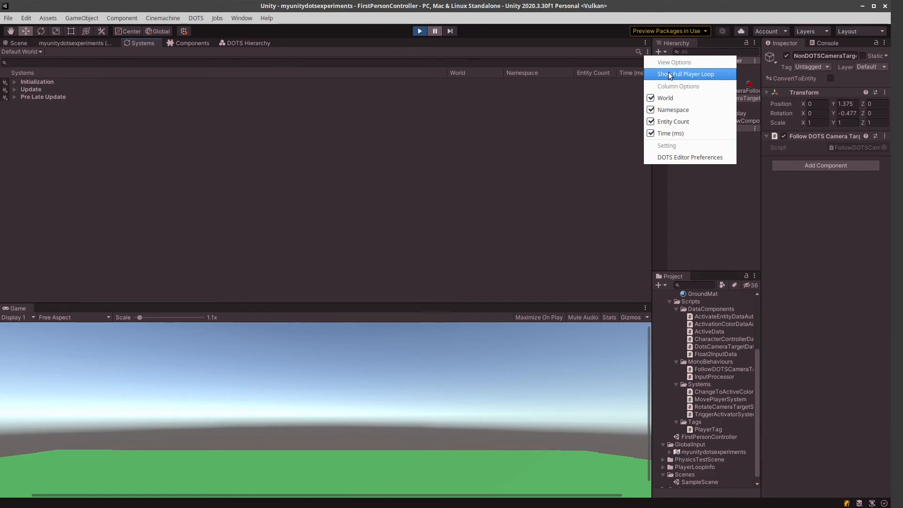
click(686, 74)
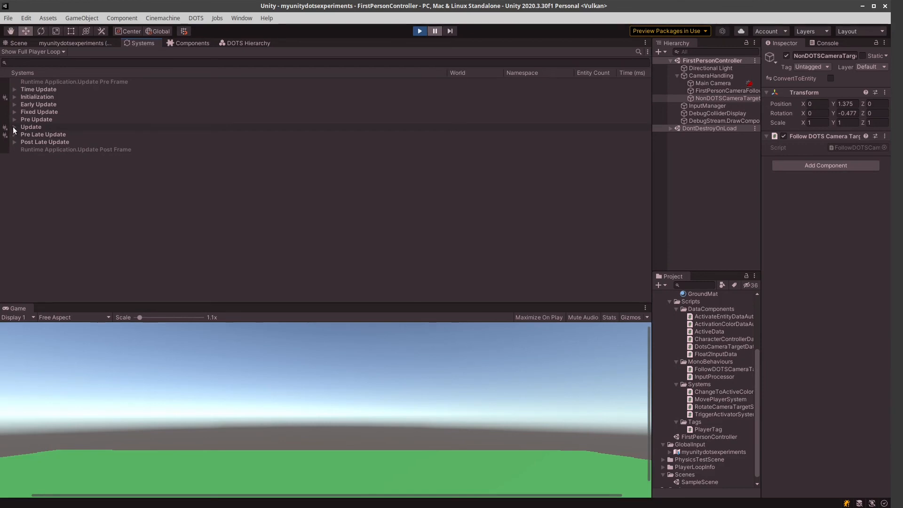
click(14, 127)
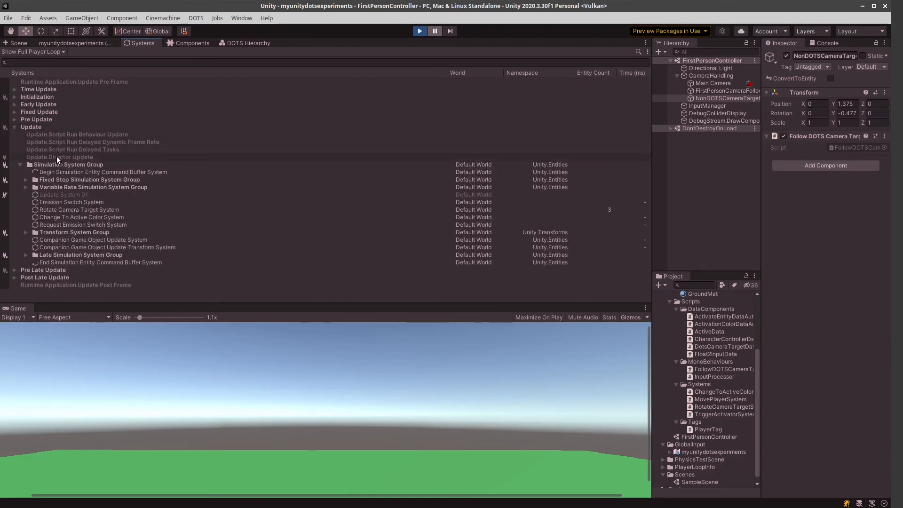
click(59, 157)
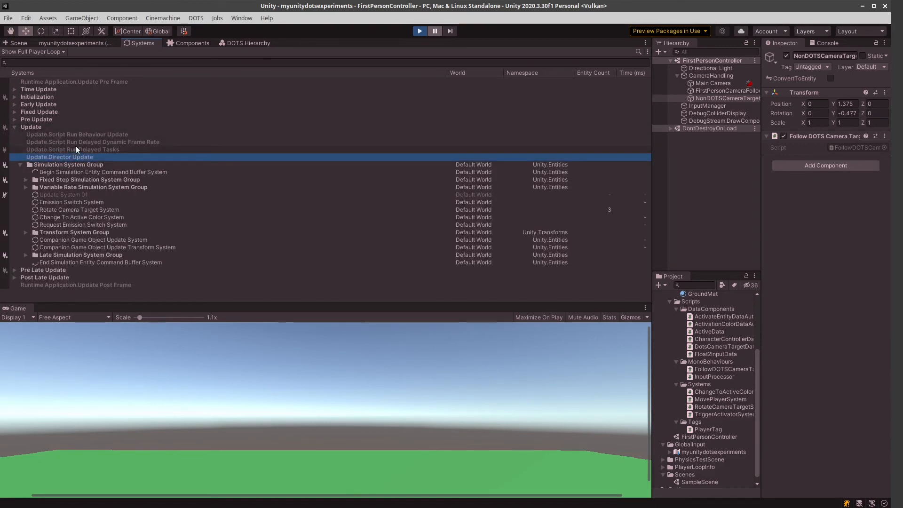
click(77, 134)
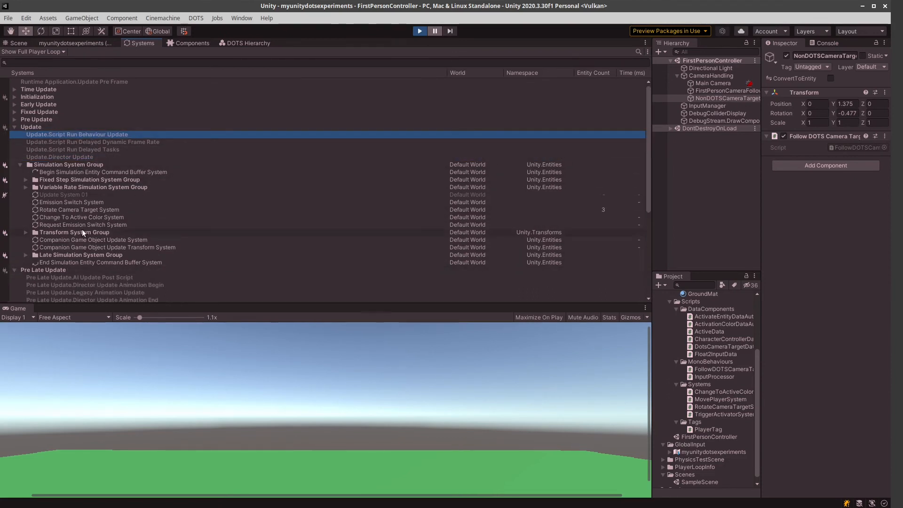
Point out Script Run Behaviour Late Update and compare it with the Presentation System Group
scroll(down, 3)
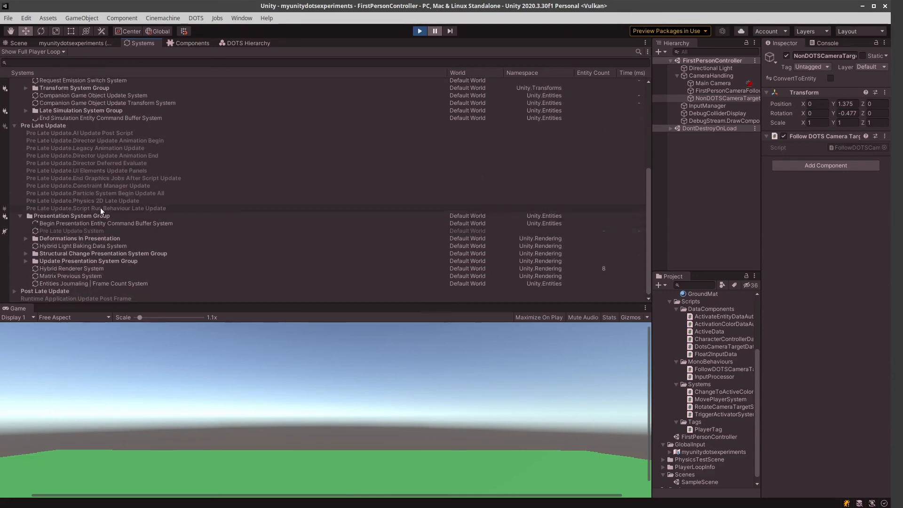
click(96, 208)
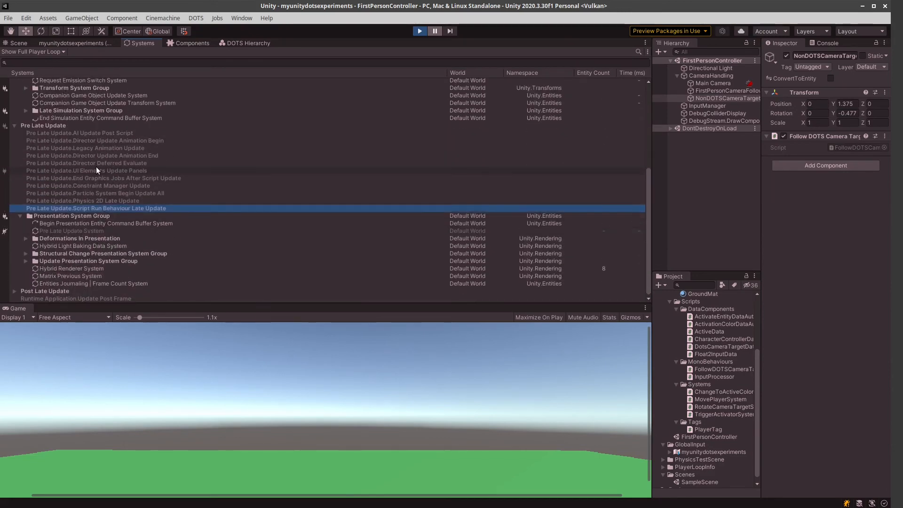
scroll(down, 3)
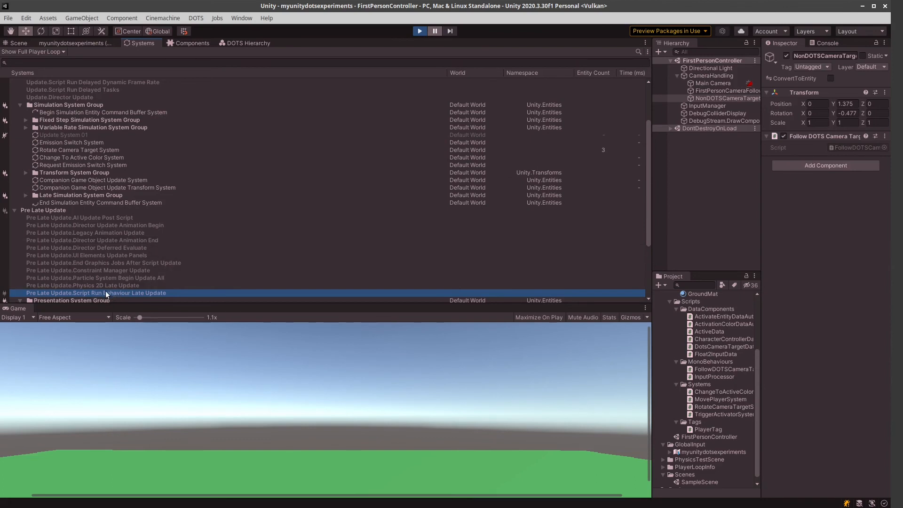
scroll(down, 3)
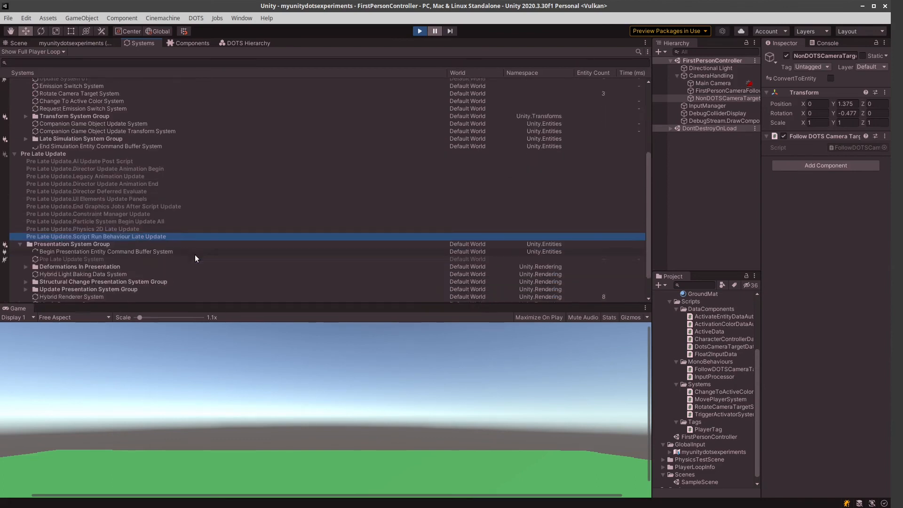
scroll(down, 3)
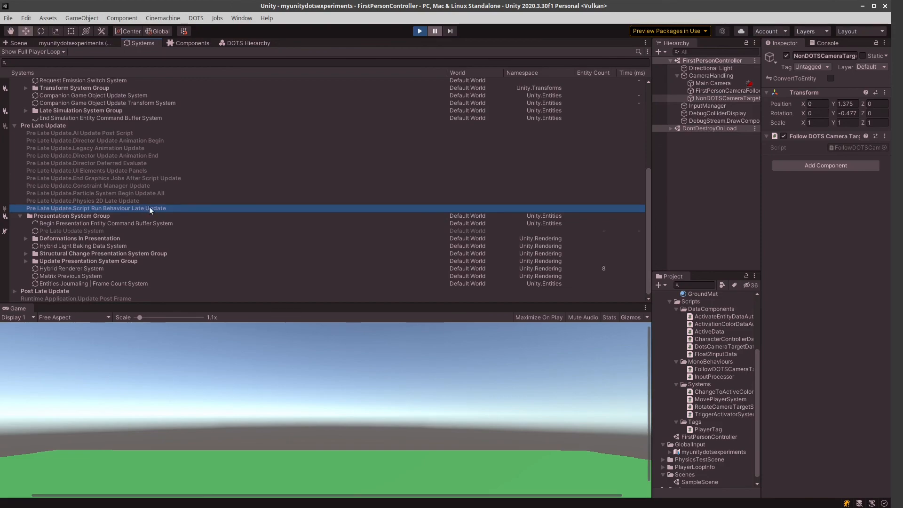
key(alt+Tab)
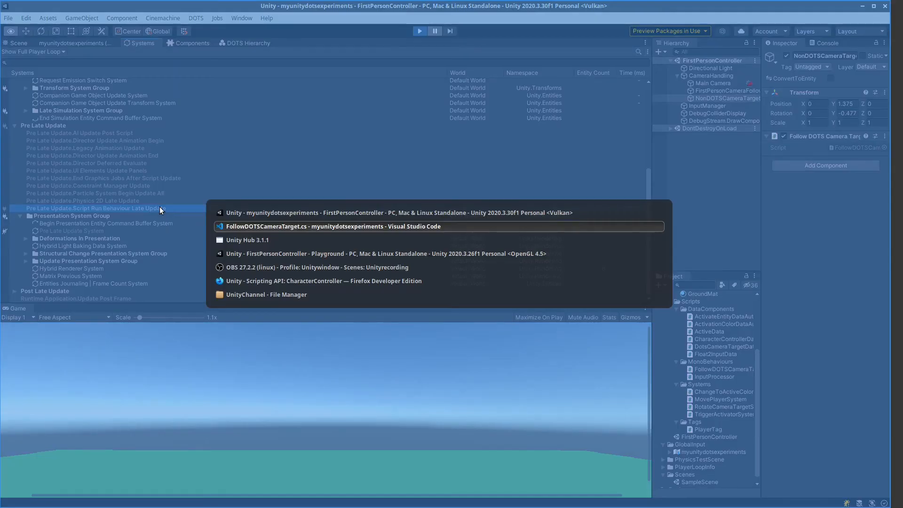
click(333, 226)
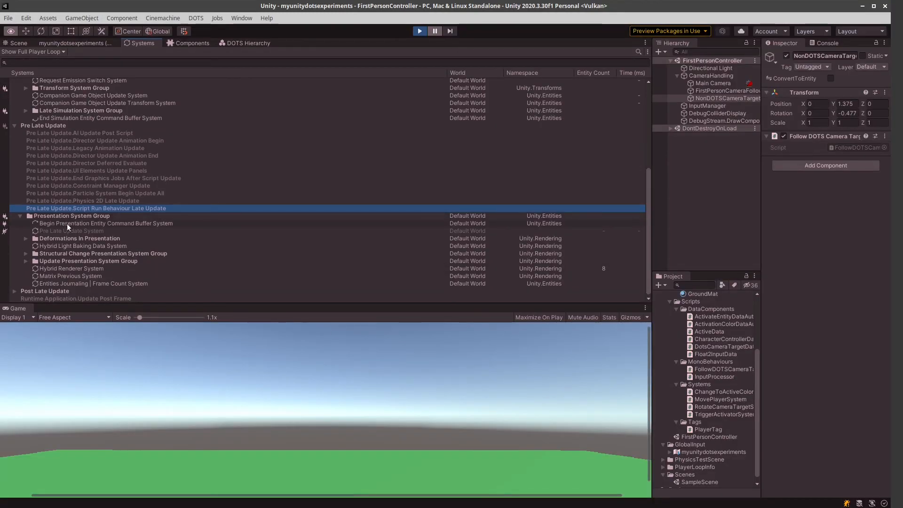
click(71, 216)
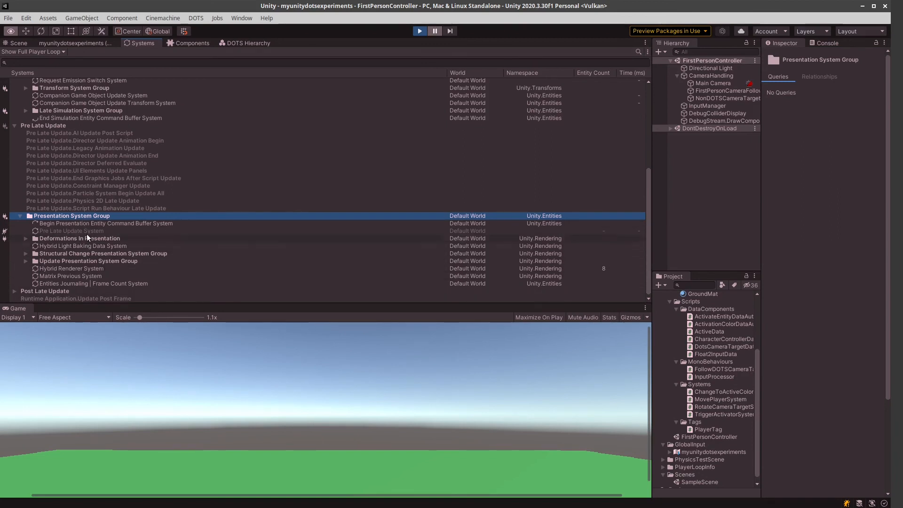
mouse_move(164, 237)
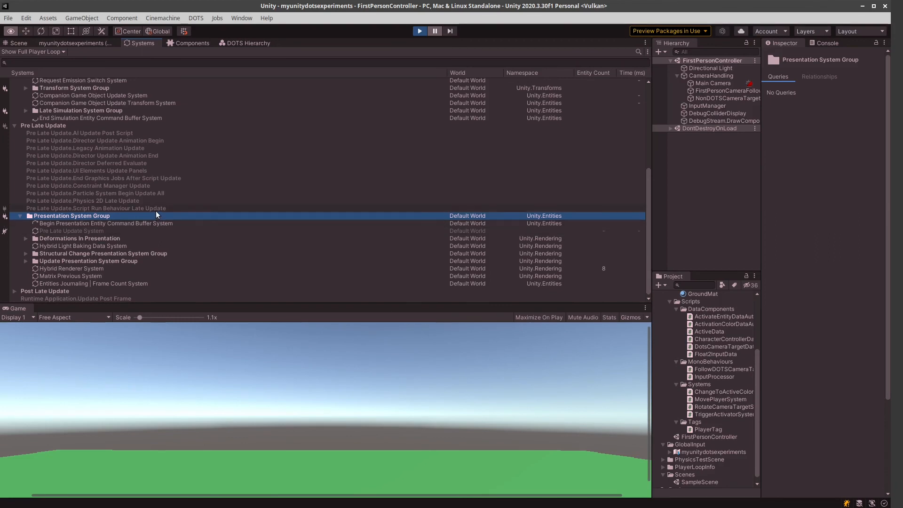
click(95, 208)
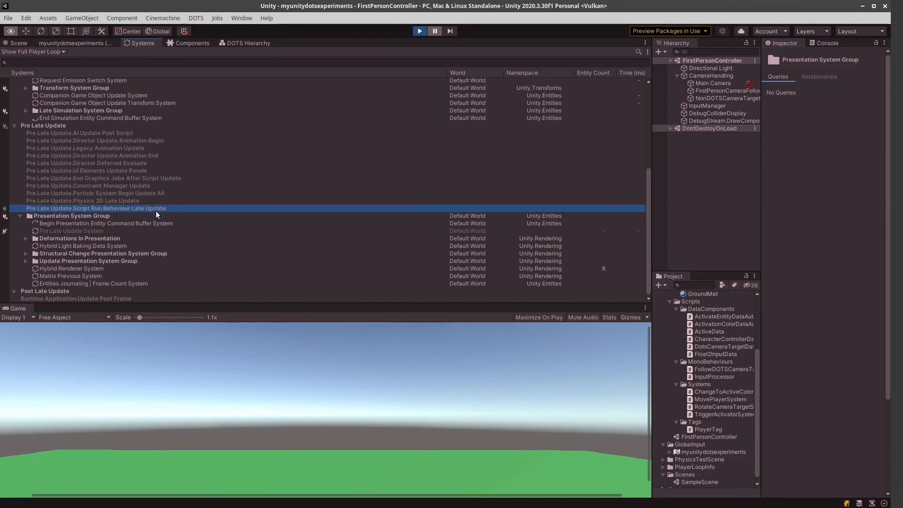